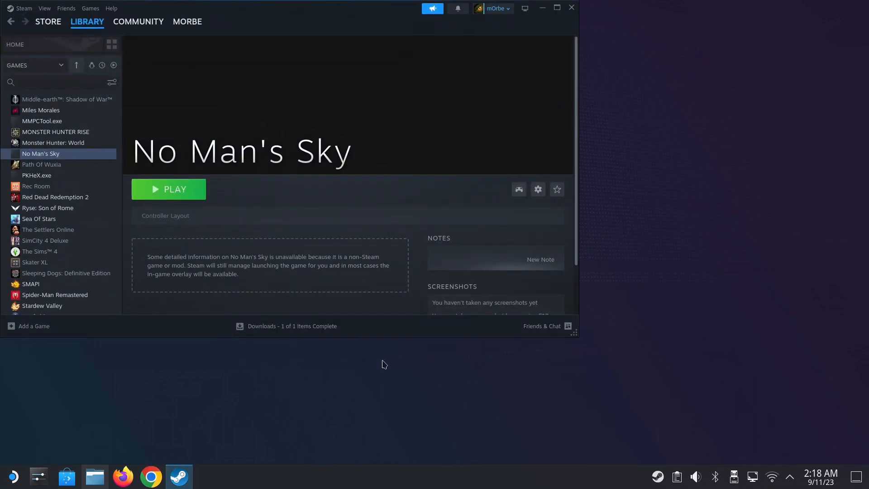
mouse_move(268, 327)
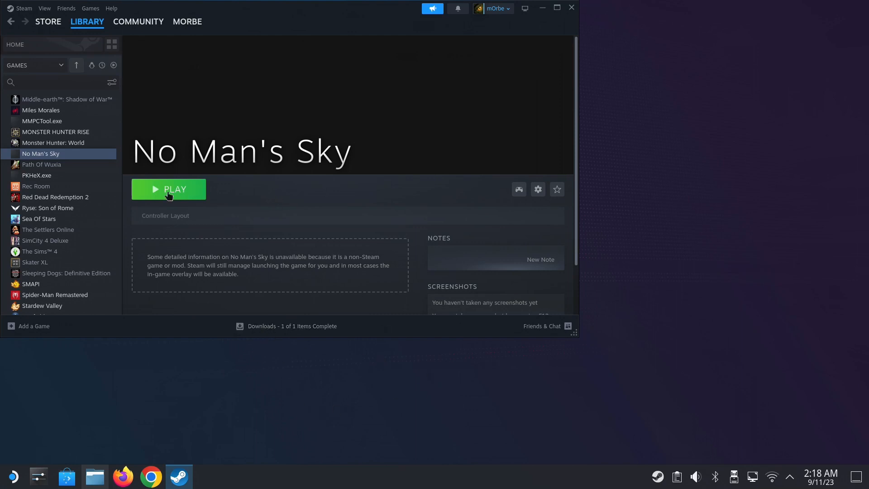
mouse_move(221, 190)
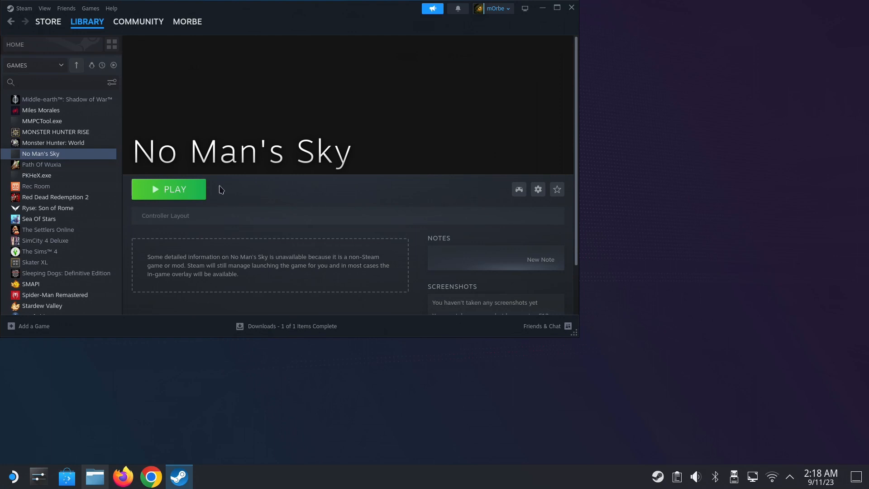
mouse_move(623, 381)
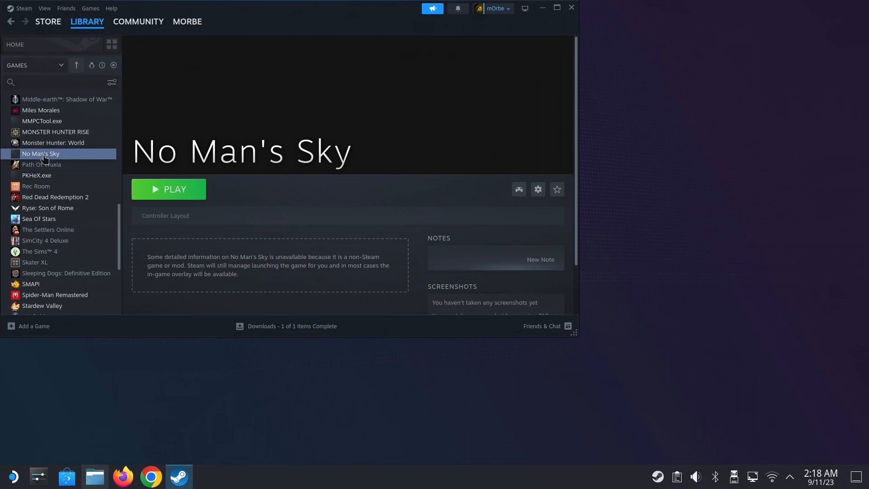
- Check the forced compatibility tool in No Man's Sky's shortcut properties, then launch it with Play
click(537, 189)
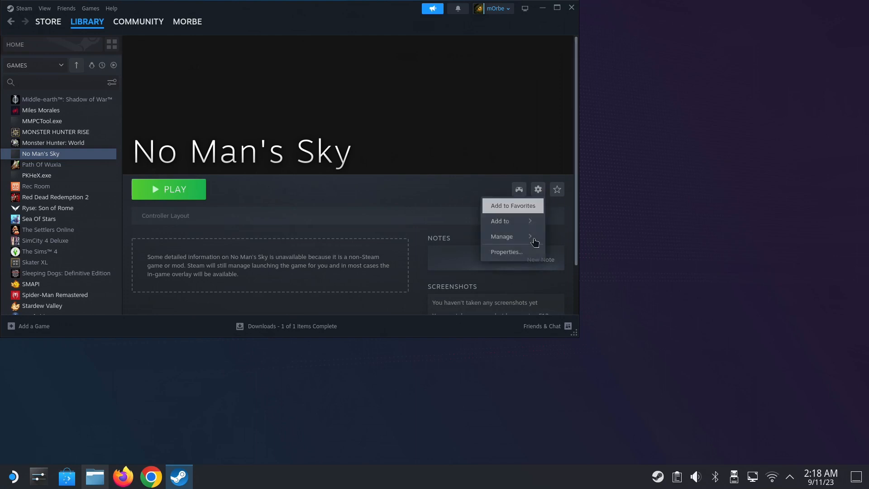
click(505, 252)
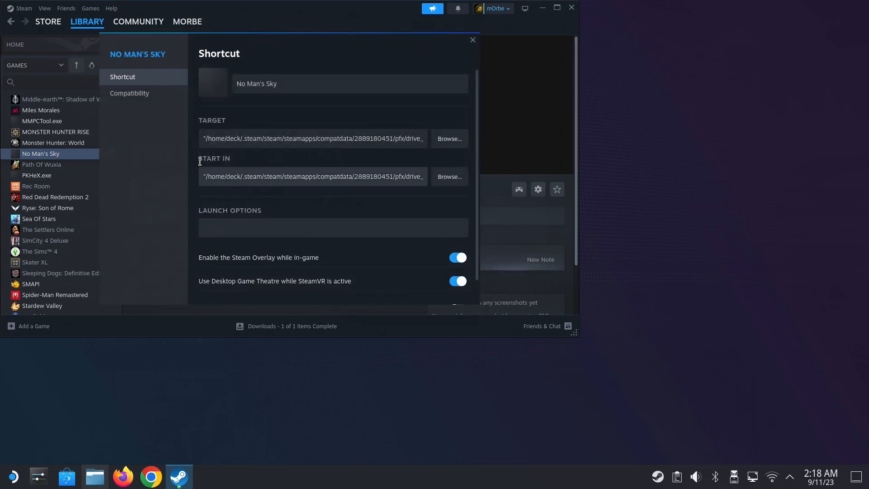
click(129, 93)
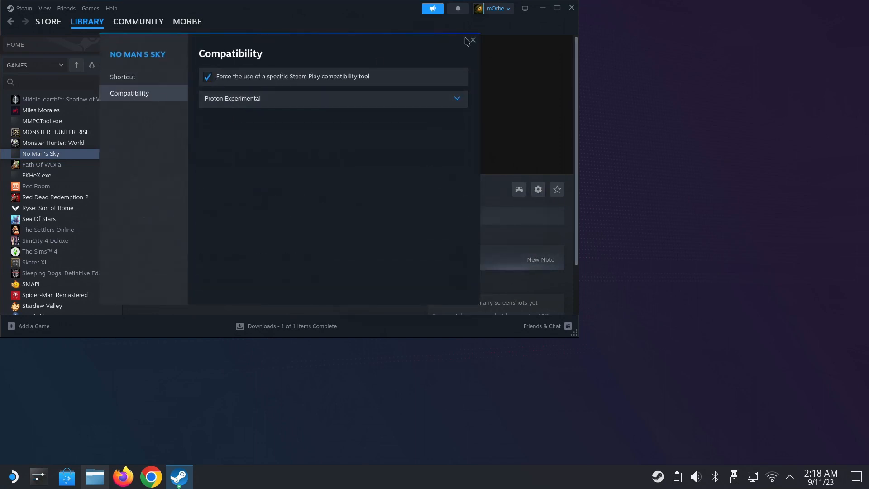
click(472, 41)
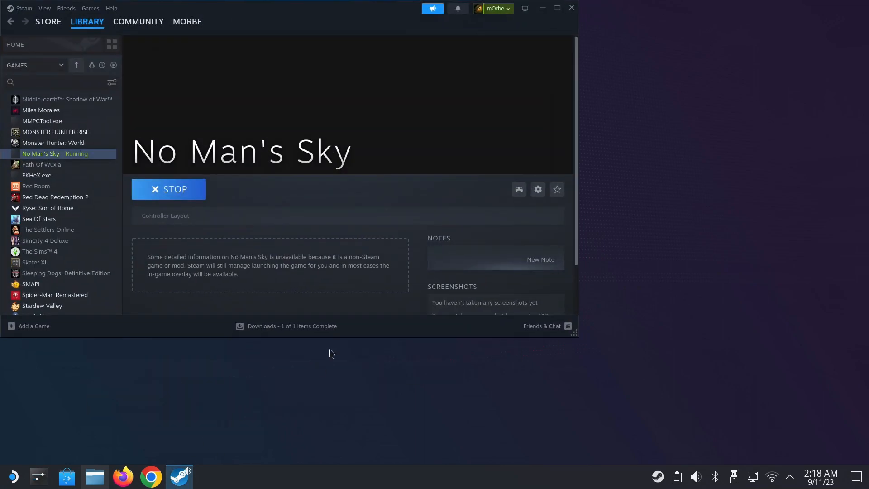
mouse_move(345, 249)
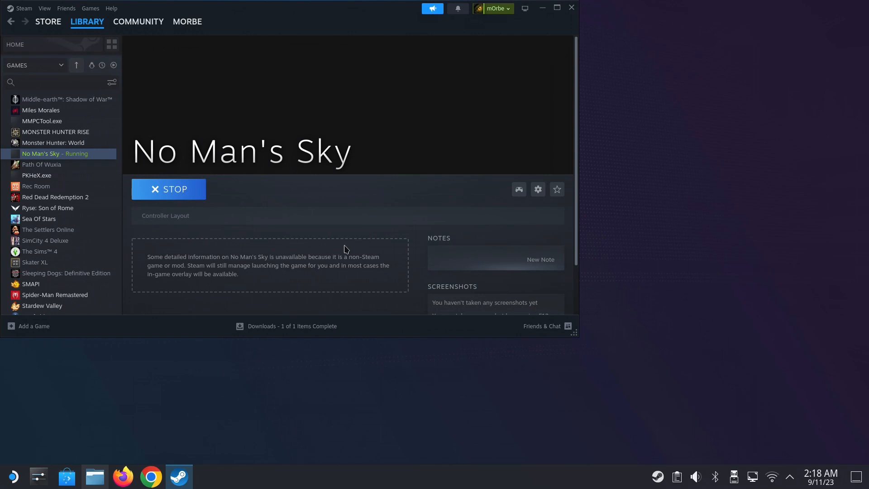
mouse_move(335, 231)
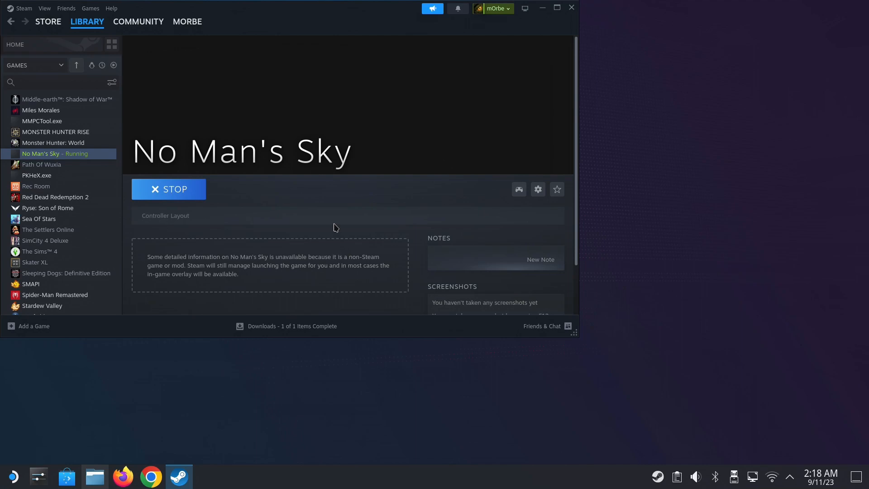
click(169, 189)
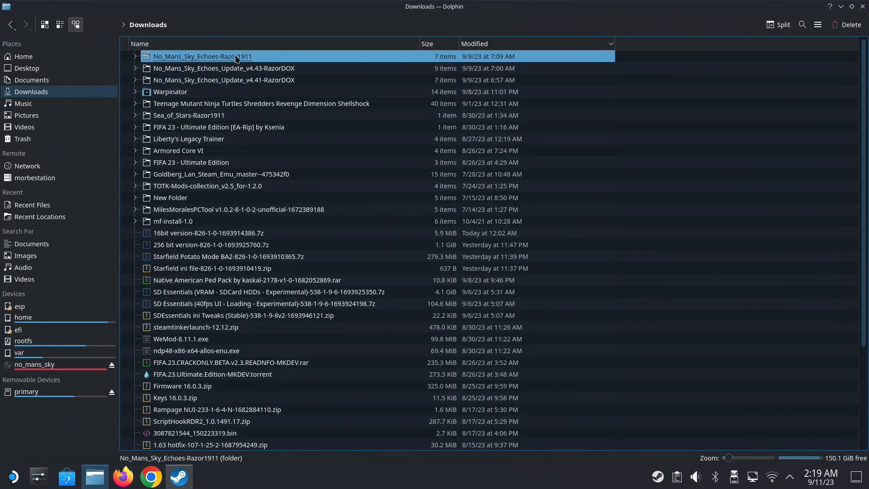
- Browse from the Razor1911 folder to the mounted no_mans_sky drive's dlc folder
double_click(202, 56)
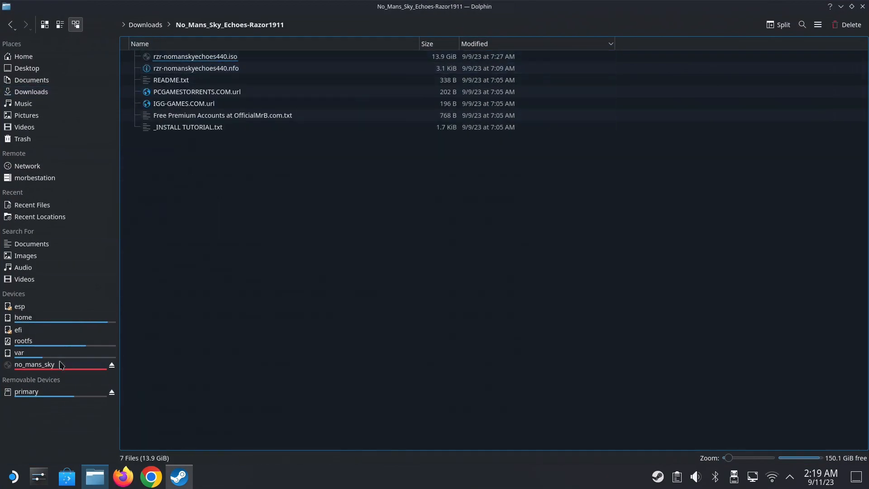
click(34, 364)
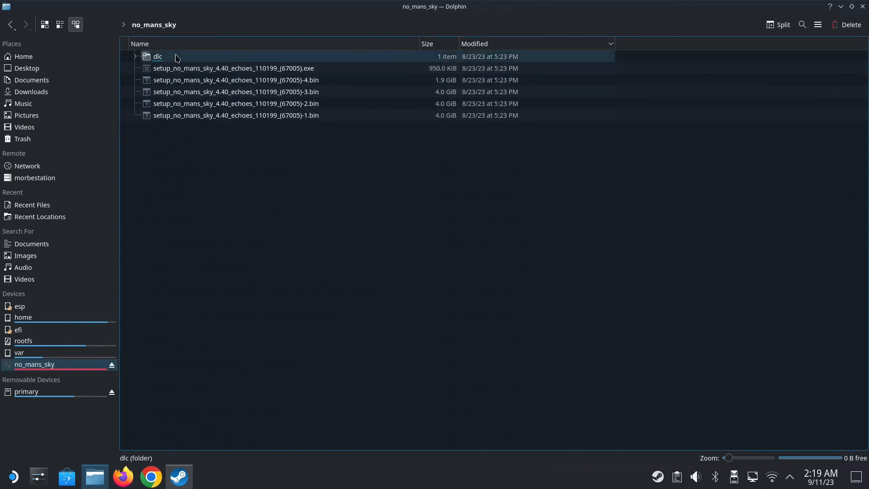
double_click(158, 56)
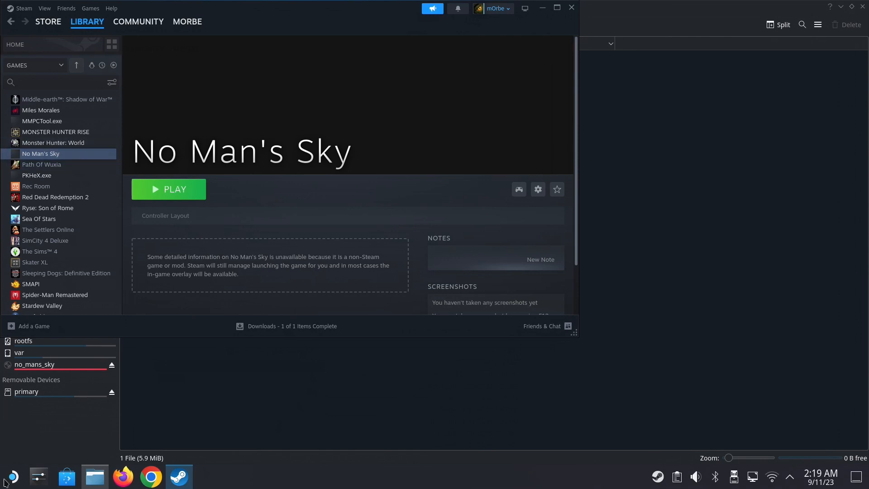
click(11, 476)
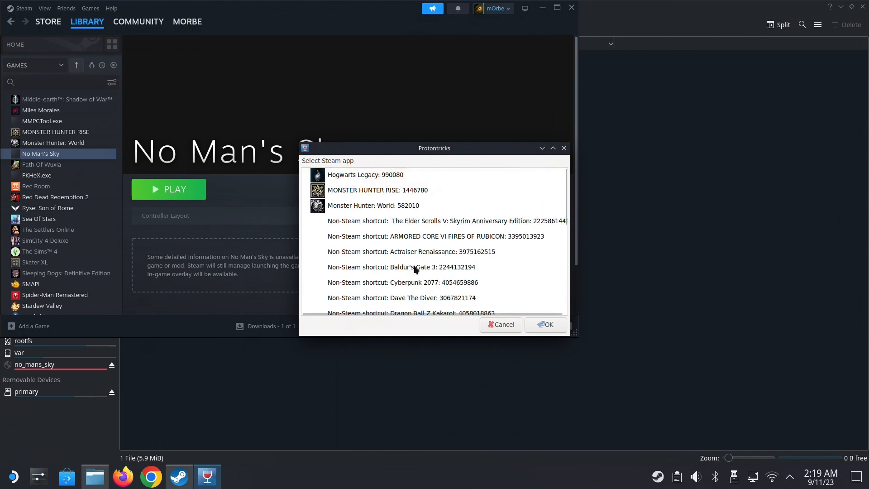
scroll(down, 3)
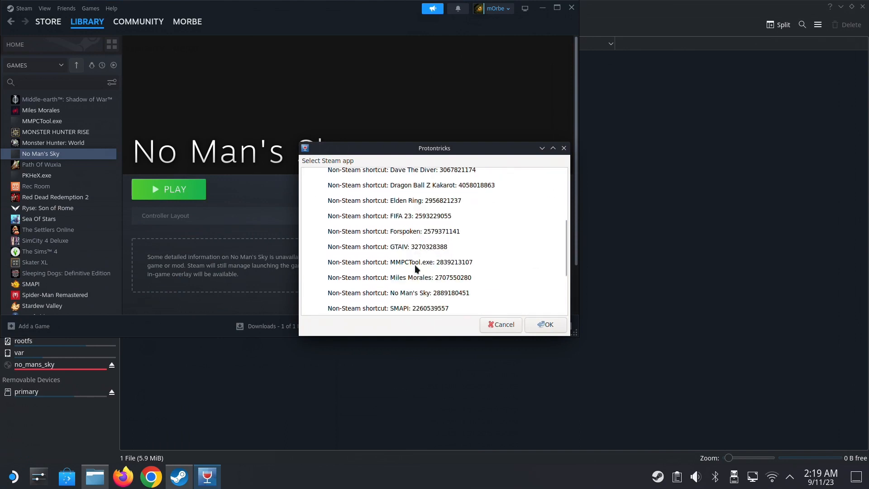
click(399, 293)
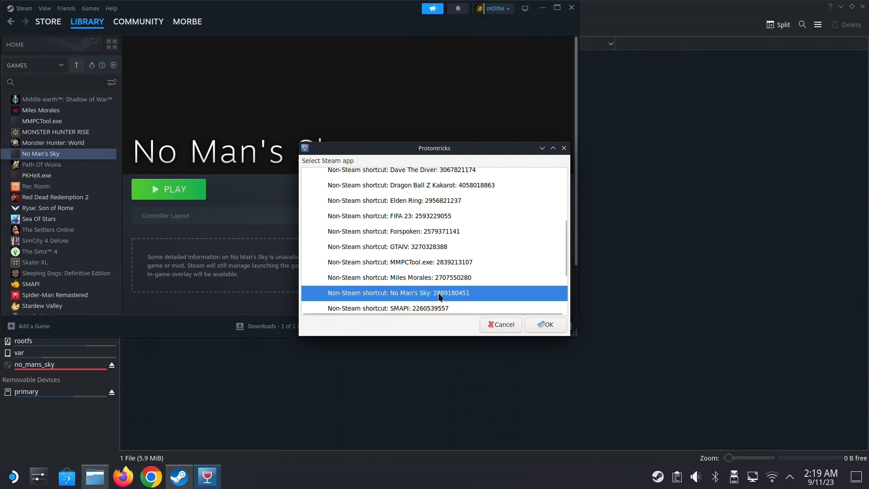
mouse_move(451, 294)
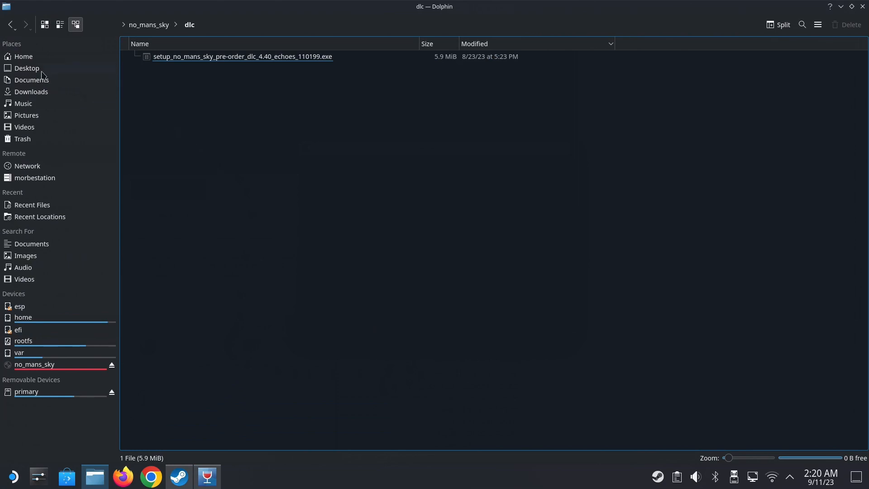
- Reveal hidden files in Home and descend through .steam/steam/steamapps to compatdata
click(23, 56)
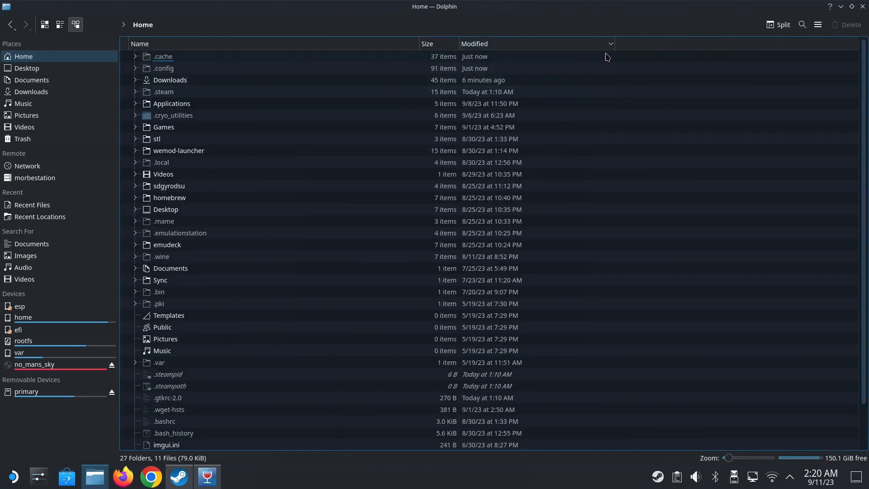
click(162, 56)
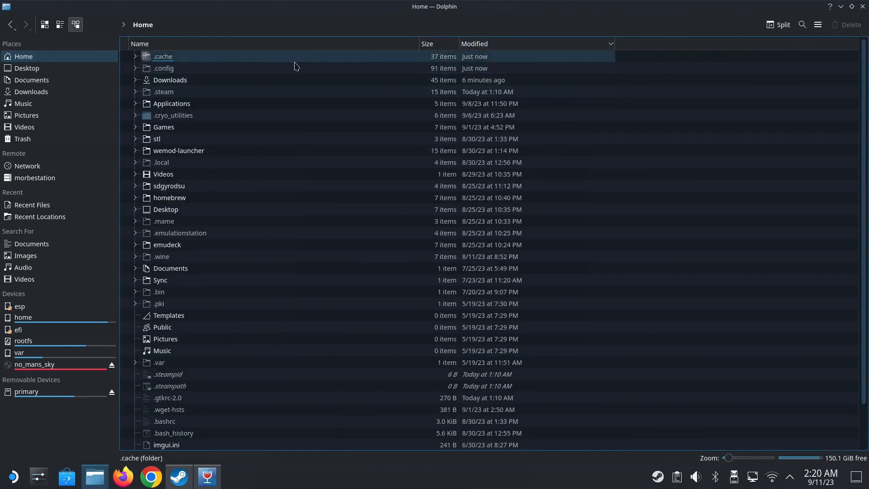
click(817, 25)
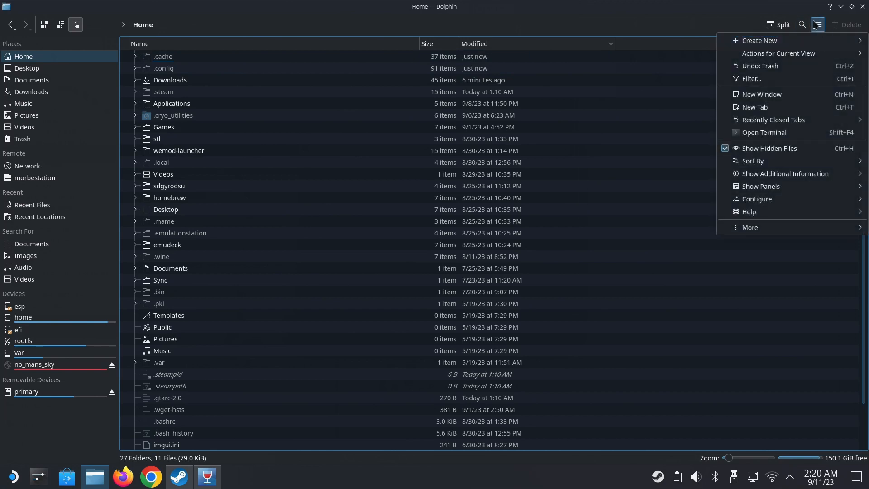
mouse_move(752, 161)
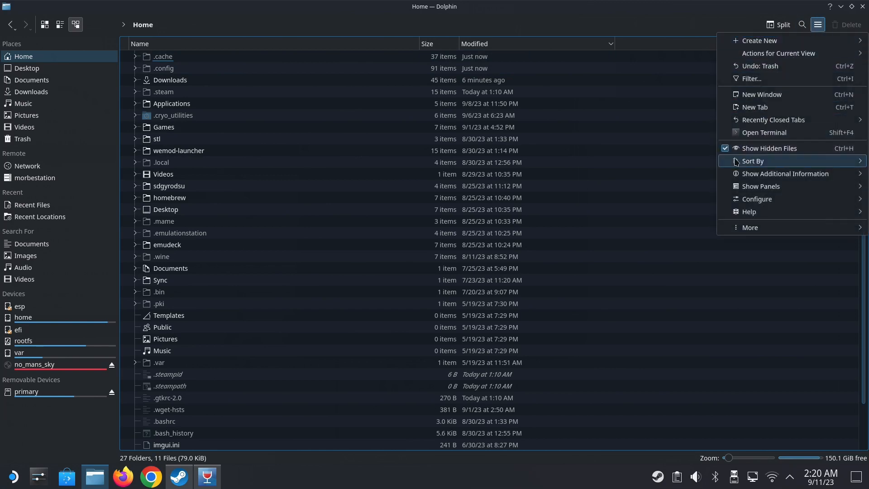
click(164, 91)
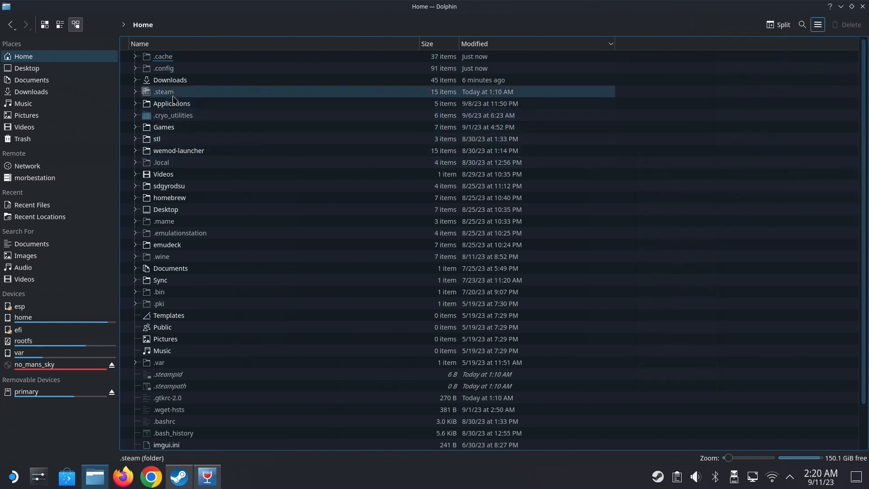
double_click(163, 91)
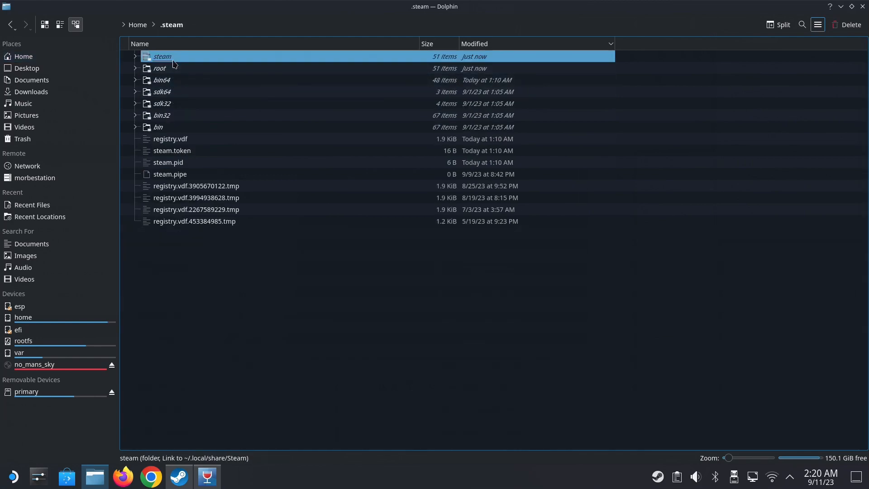
double_click(162, 56)
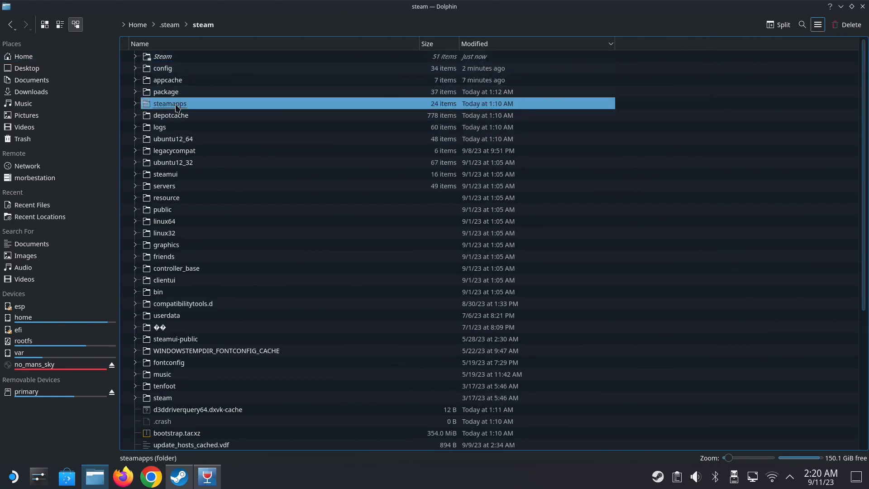
double_click(169, 103)
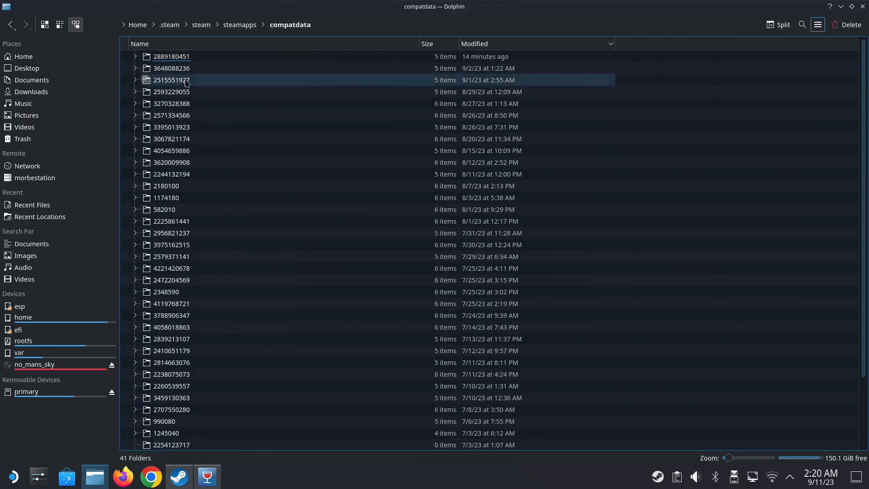
click(139, 44)
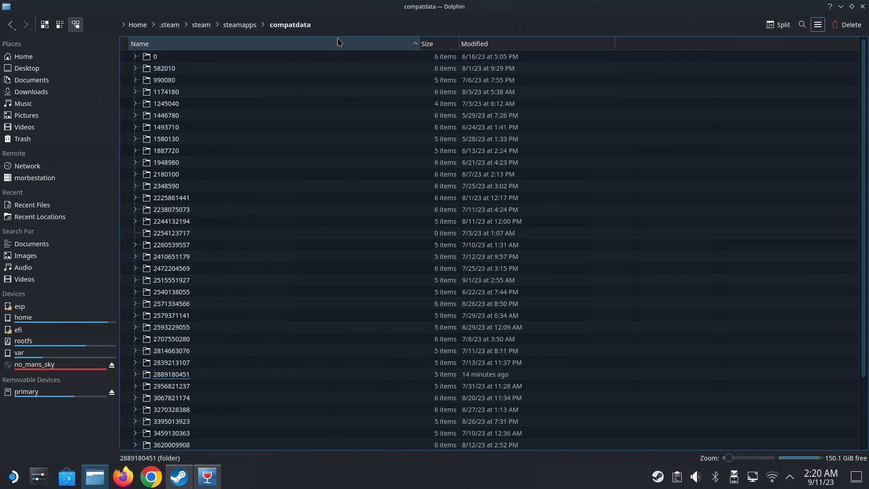
scroll(down, 3)
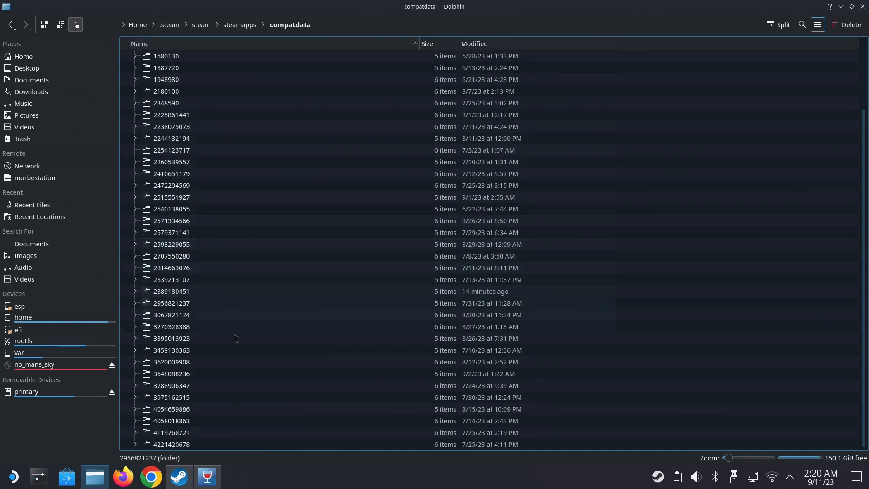
click(394, 293)
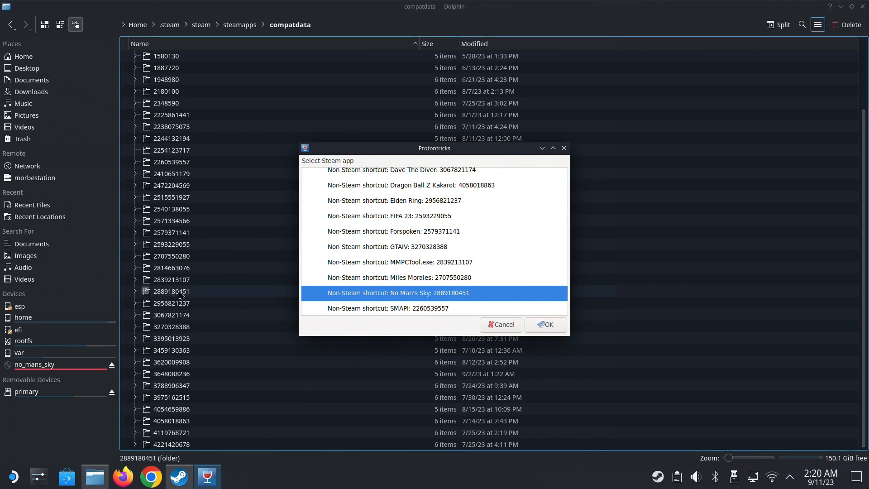
click(544, 324)
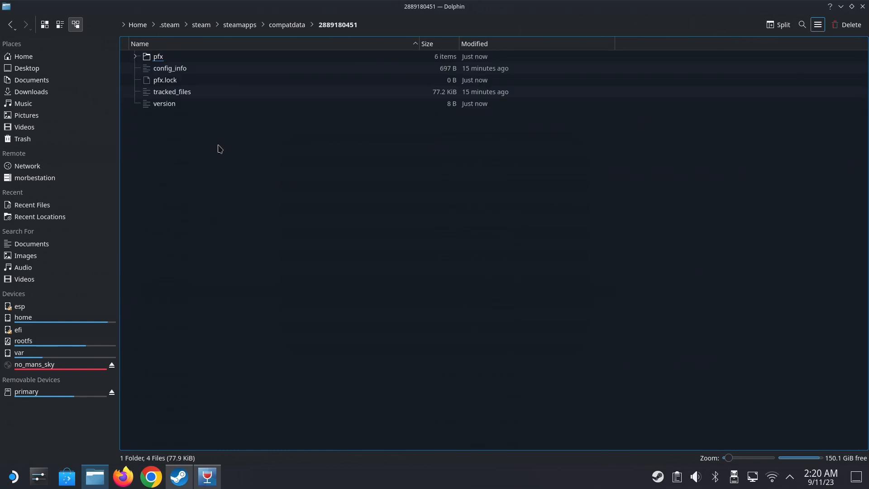
click(157, 56)
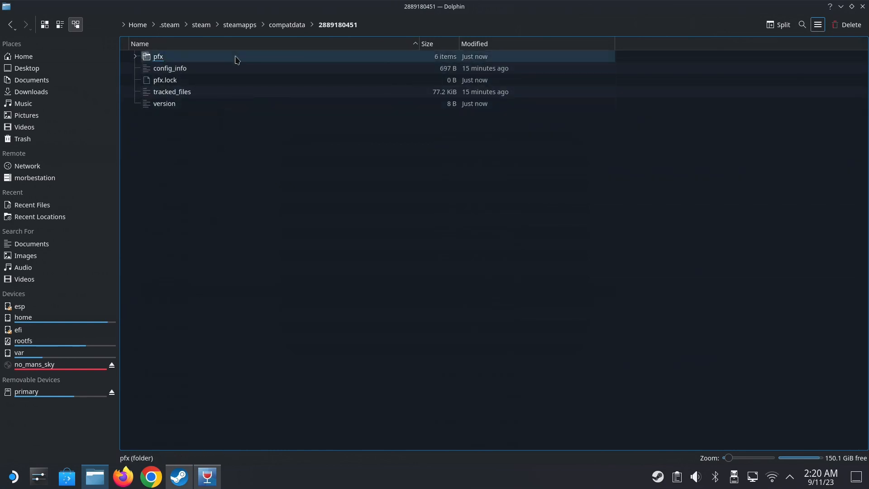
double_click(158, 56)
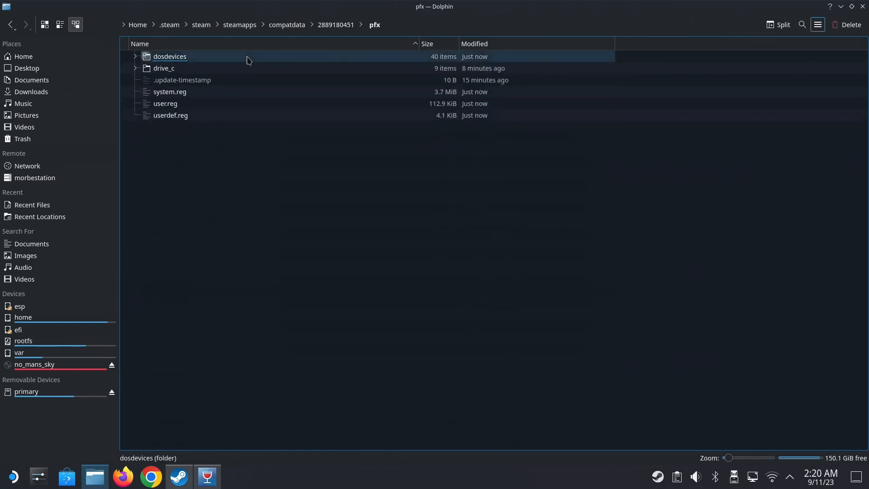
click(164, 68)
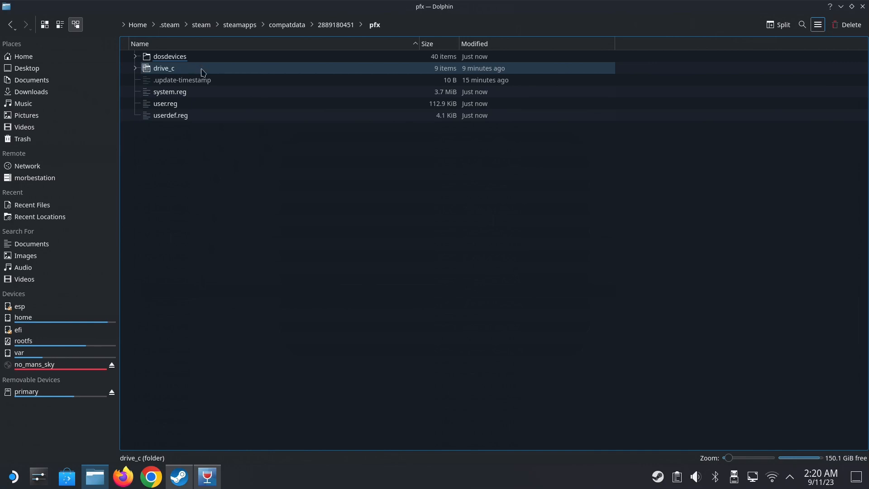
double_click(164, 68)
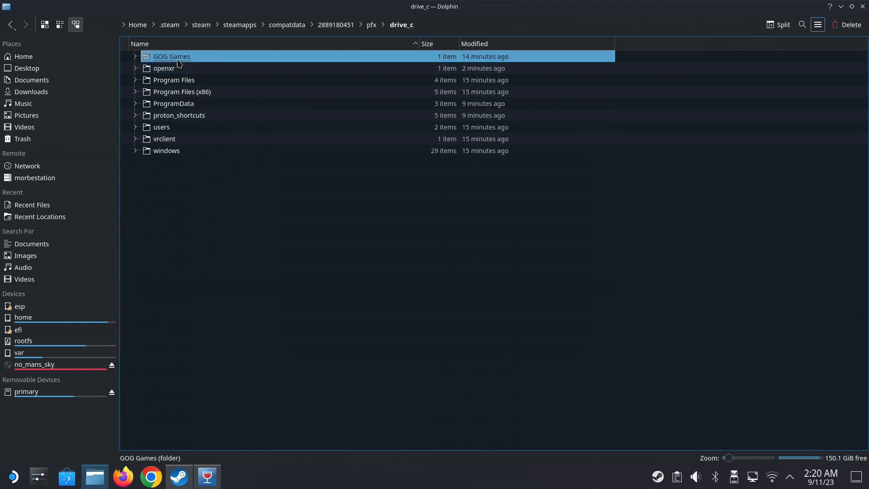
- Reach GOG Games/No Man's Sky and view the installed game files
double_click(171, 56)
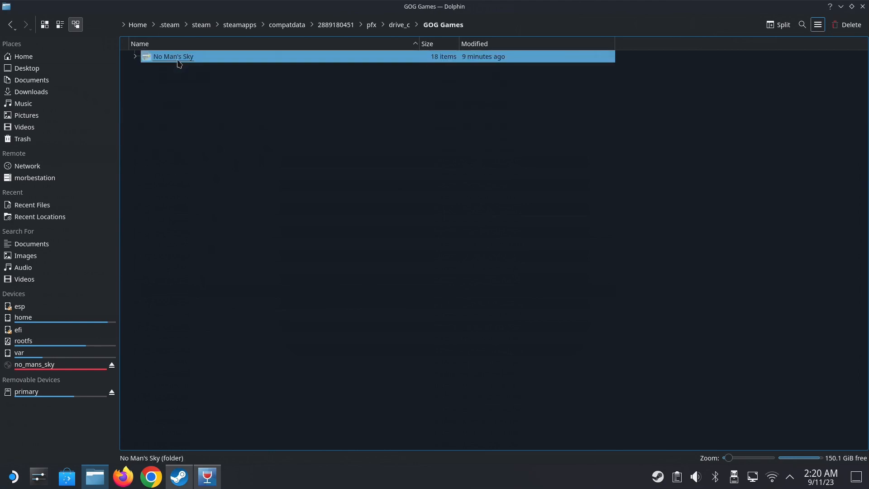
double_click(173, 56)
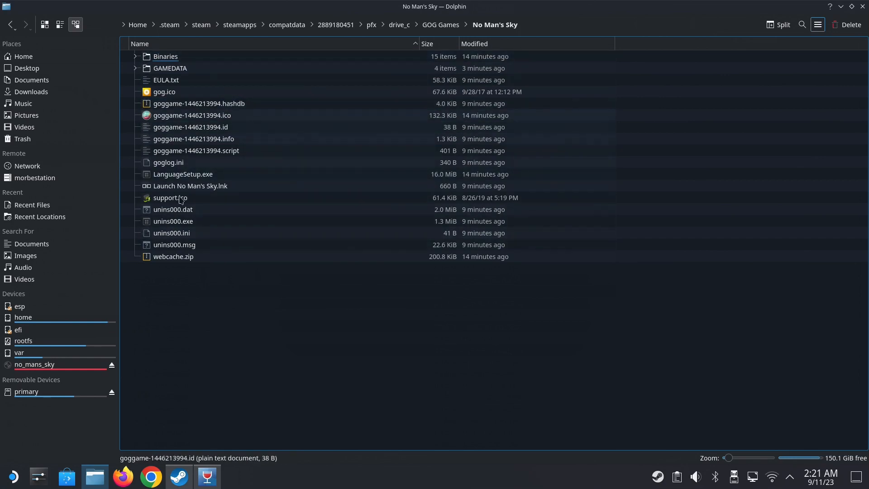
click(173, 256)
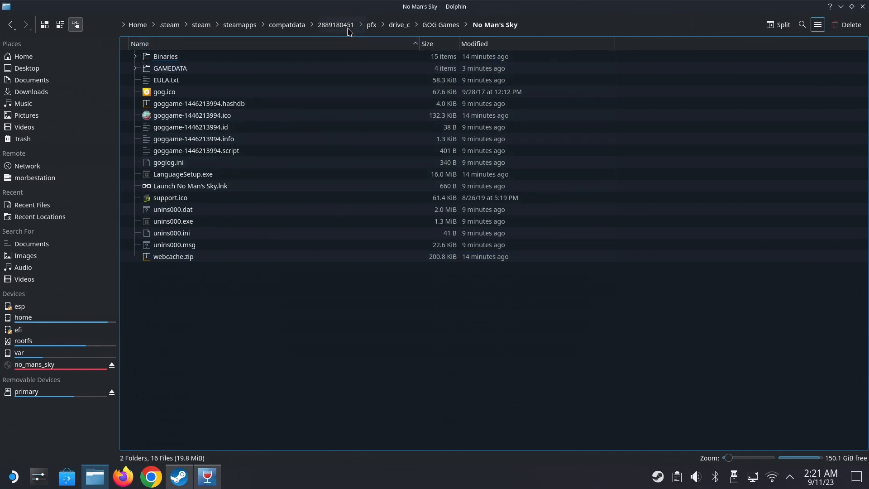
mouse_move(292, 374)
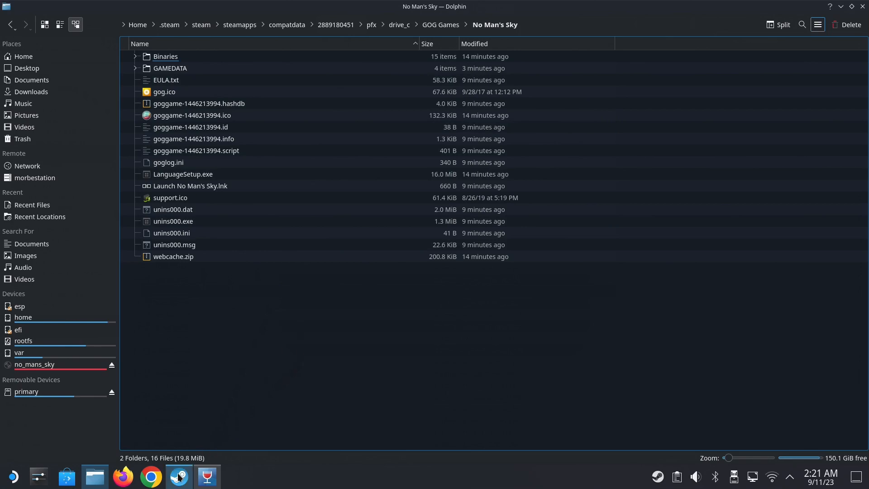
click(179, 475)
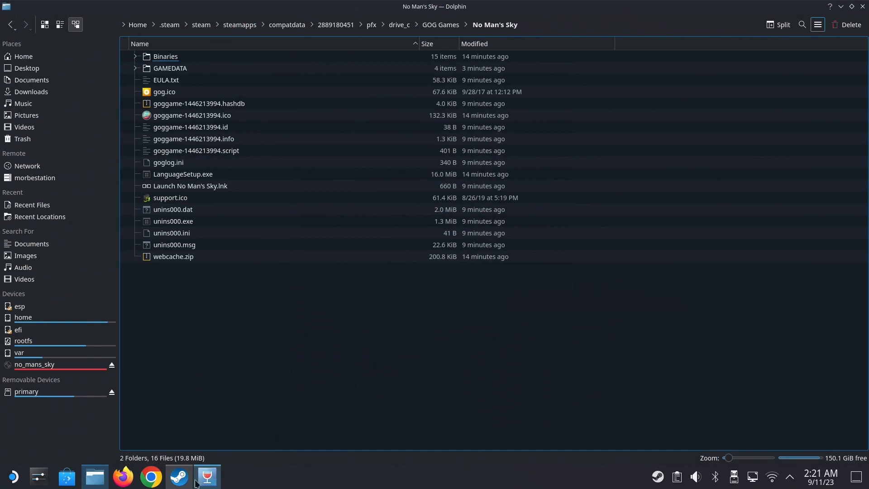
mouse_move(179, 475)
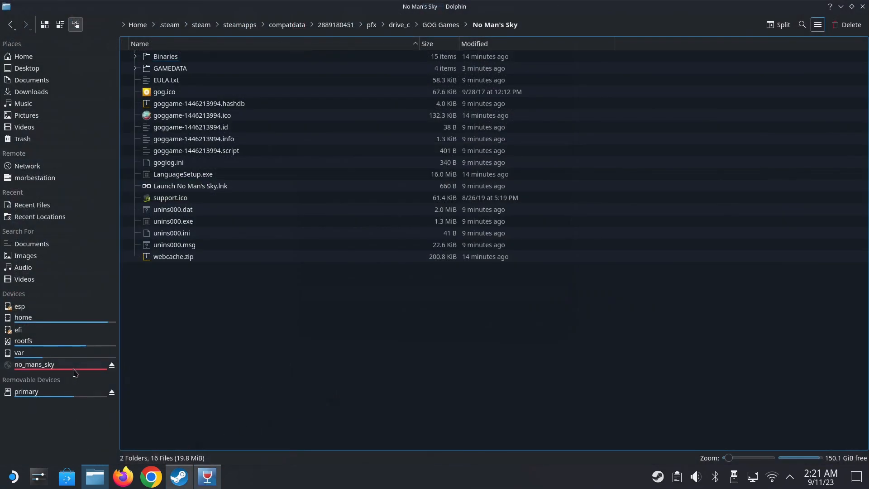
- Return to the no_mans_sky drive's dlc folder holding the pre-order DLC setup
click(34, 364)
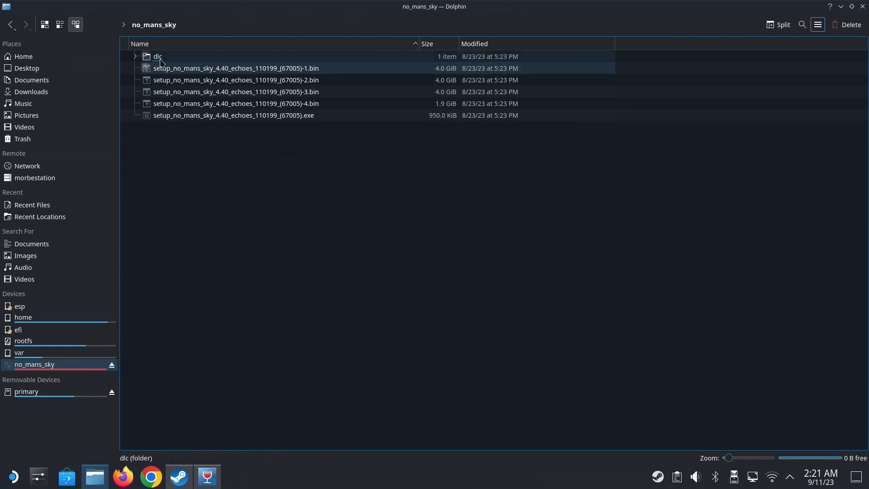
click(158, 56)
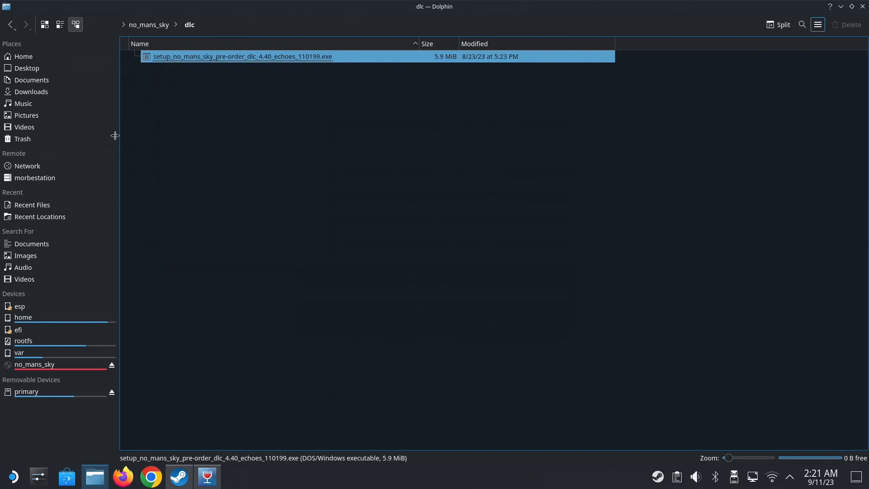
mouse_move(90, 93)
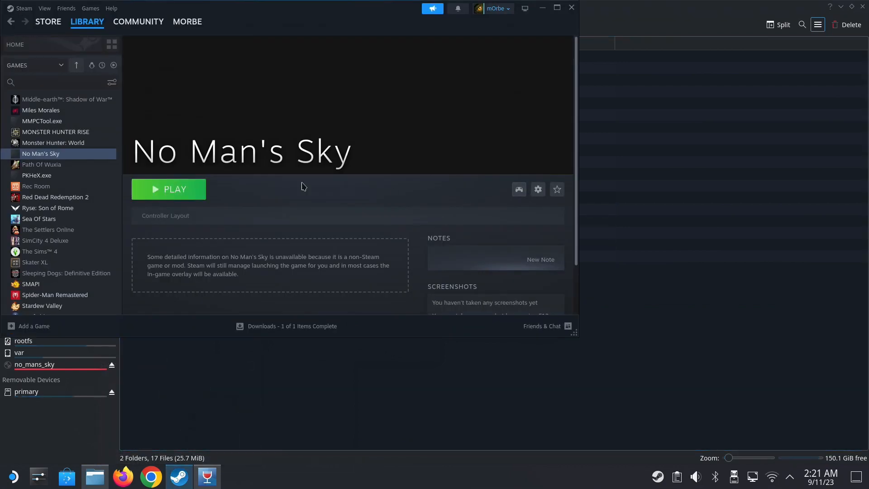
- Set the shortcut target to the pre-order DLC setup exe in the prefix's No Man's Sky folder
click(537, 189)
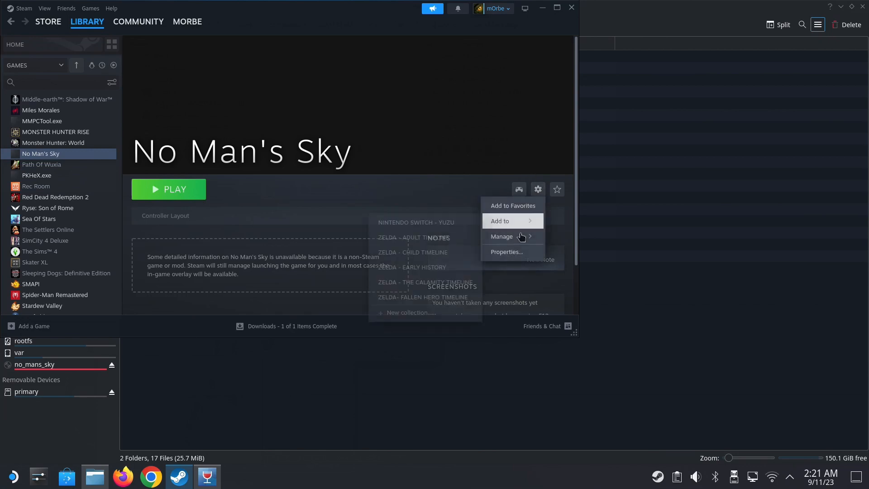
click(505, 252)
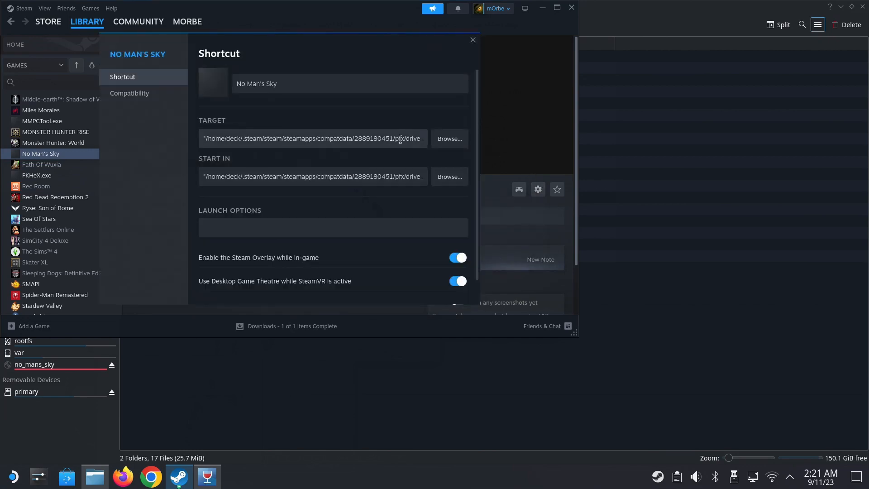
click(448, 139)
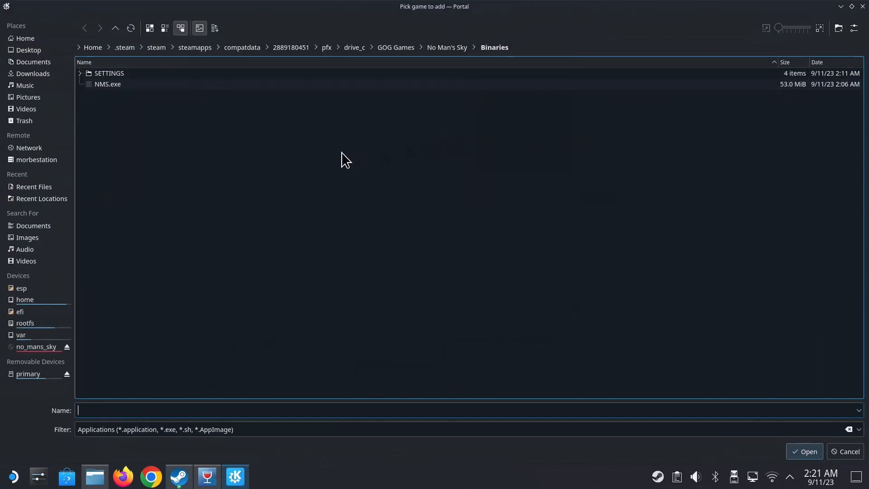
mouse_move(453, 58)
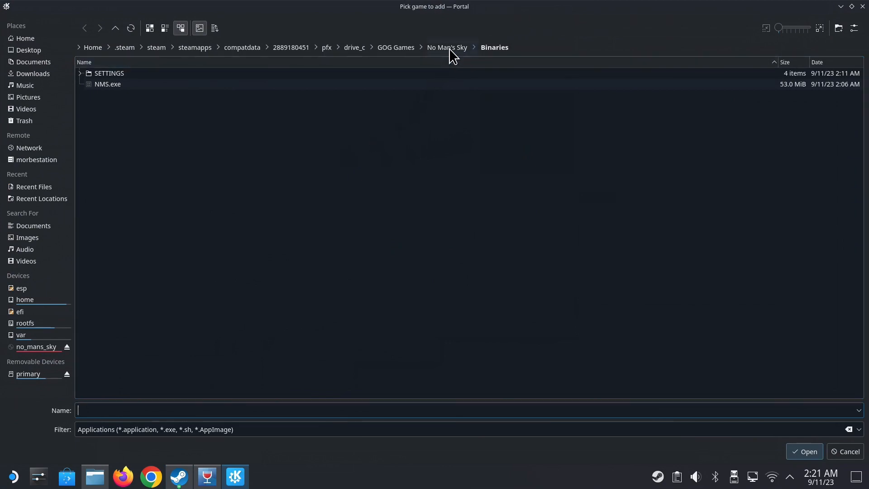
click(447, 47)
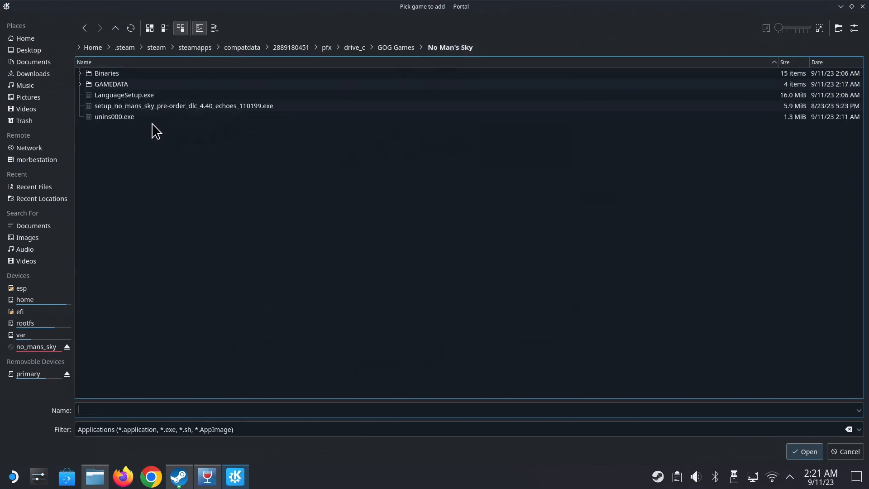
click(184, 106)
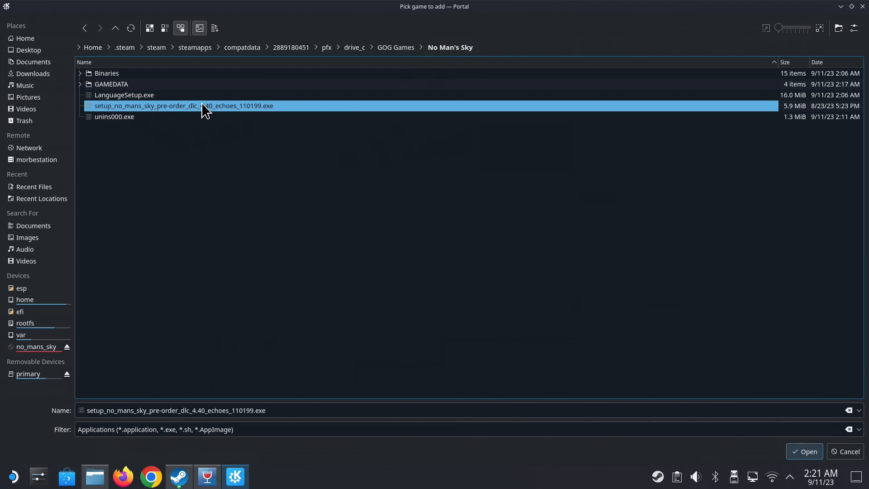
click(804, 451)
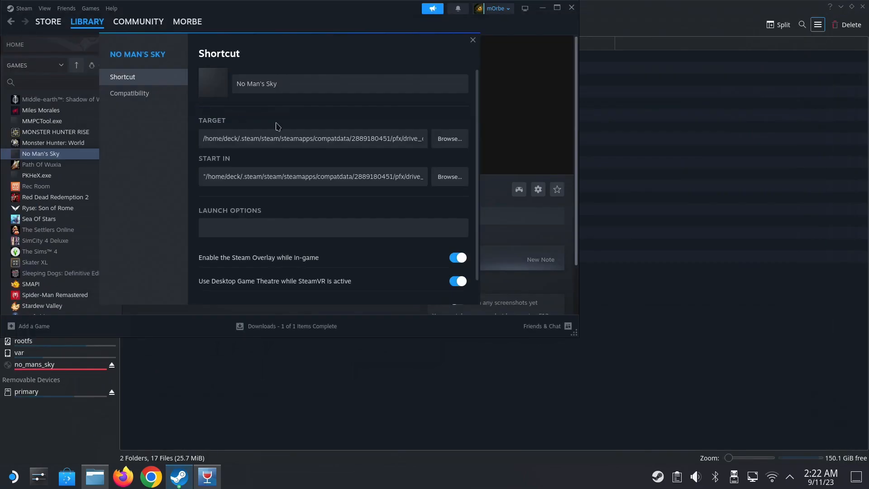
- Review the target and start-in paths, wrapping them in quotation marks, and close Properties
click(313, 177)
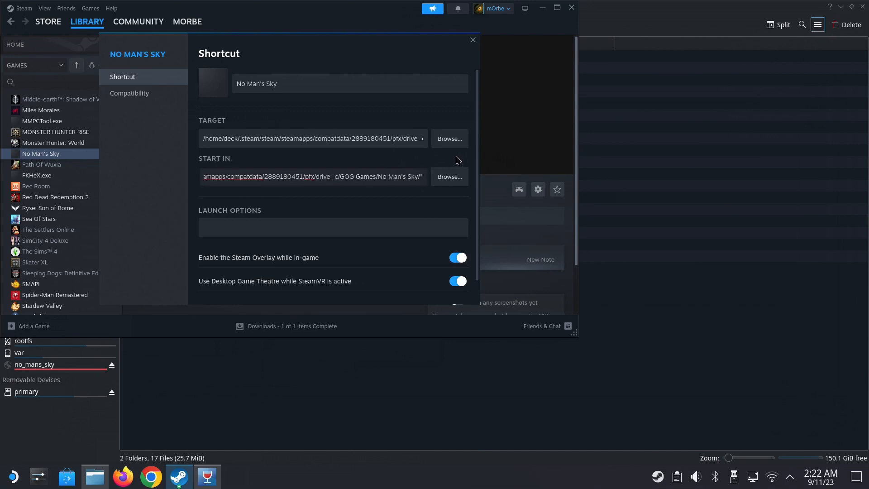
click(312, 137)
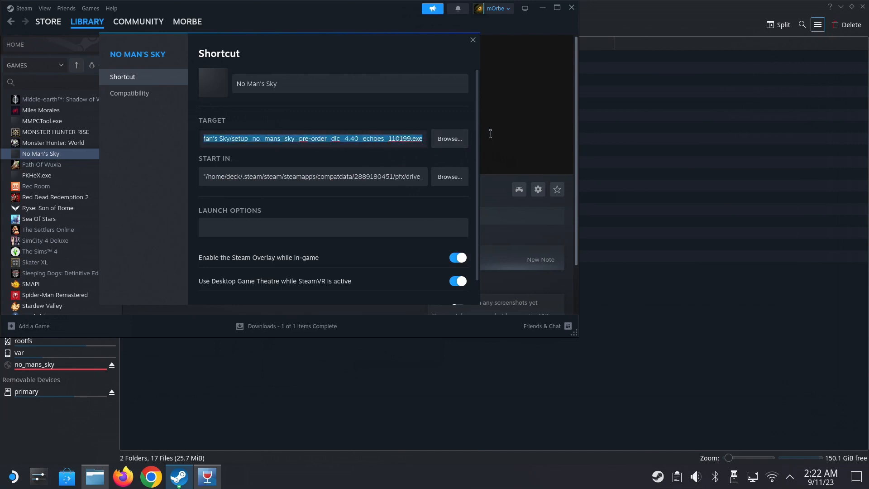
double_click(417, 138)
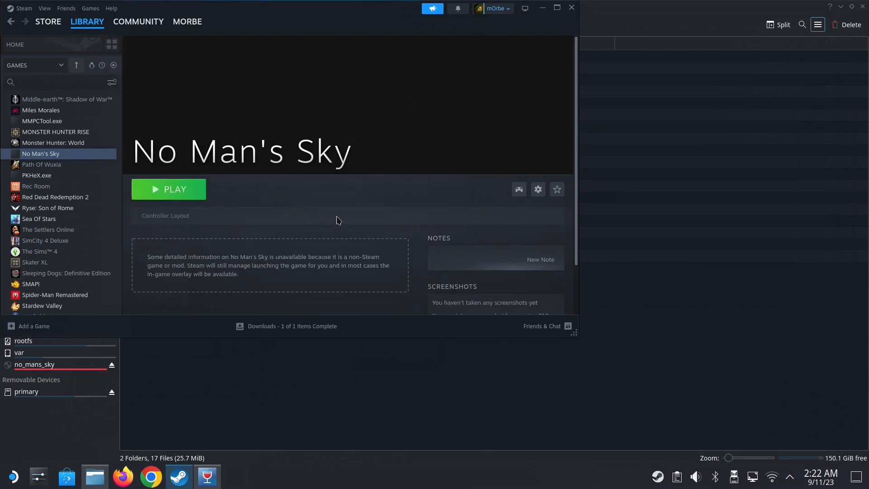
mouse_move(537, 189)
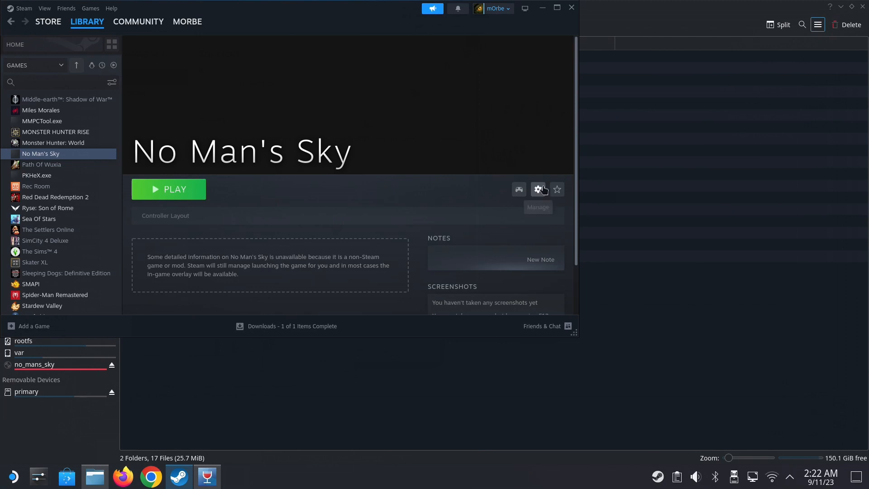
click(537, 189)
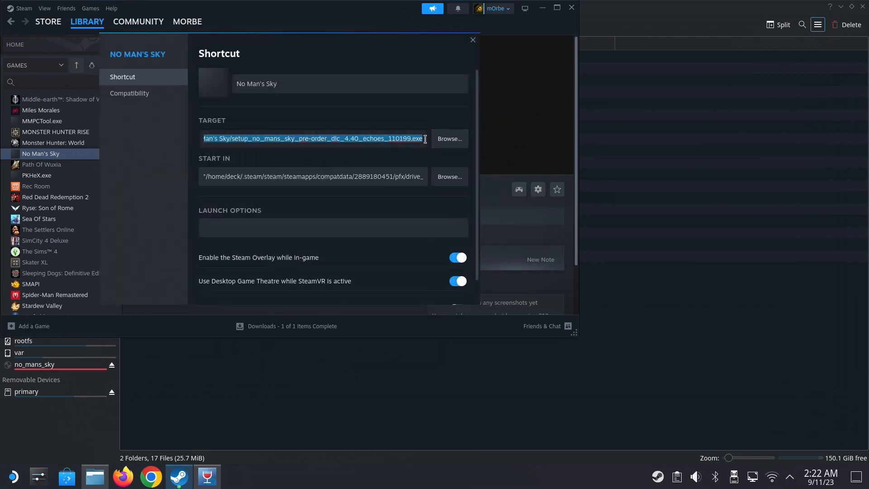
click(355, 138)
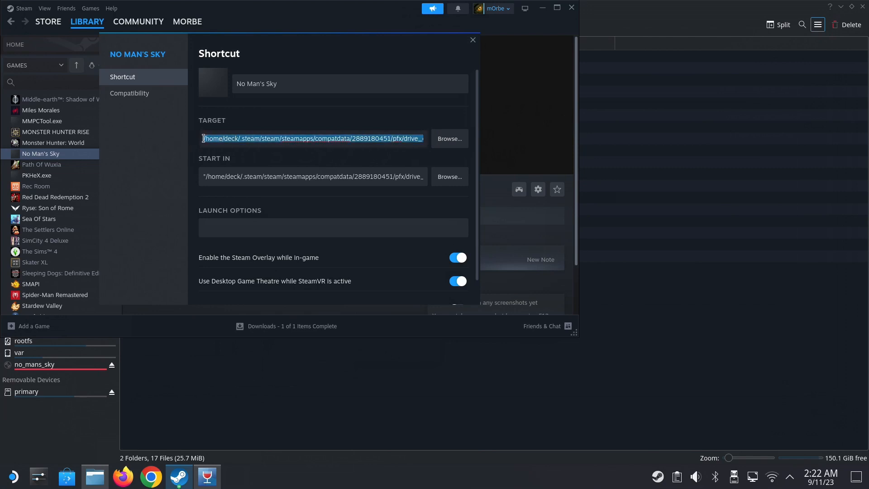
click(228, 138)
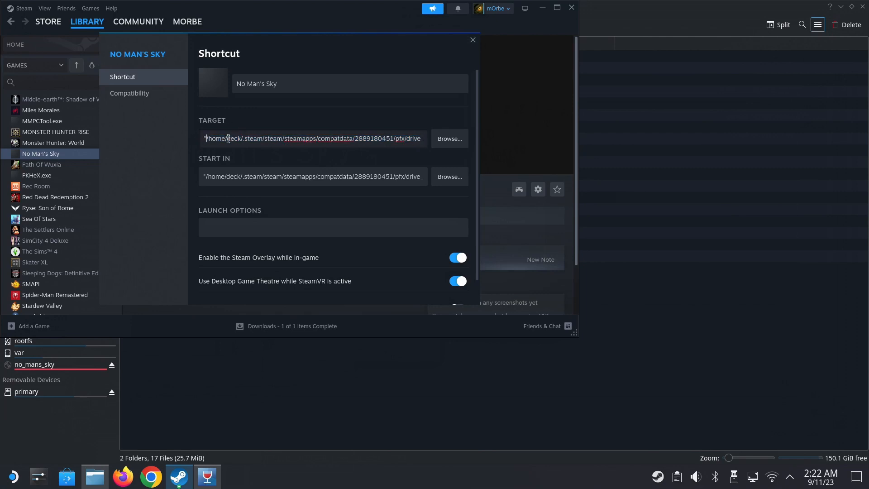
click(473, 39)
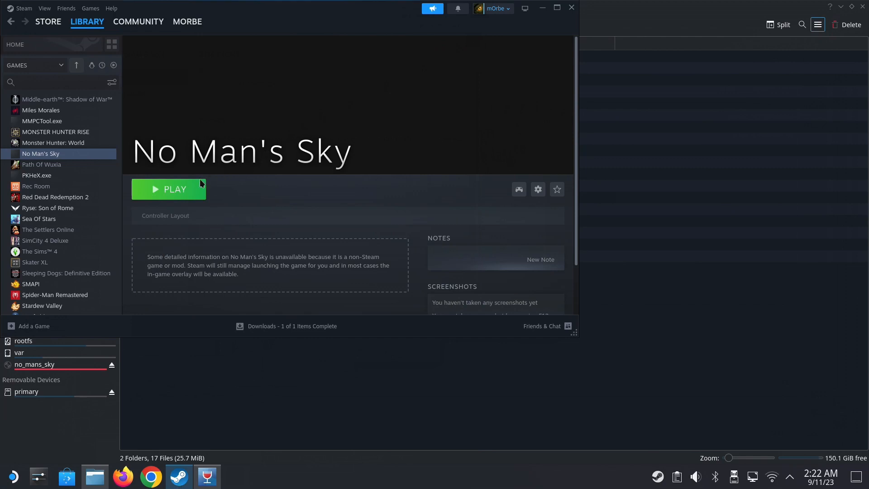
- Run the shortcut's DLC installer in English, accept the EULA and install the pre-order DLC
click(170, 189)
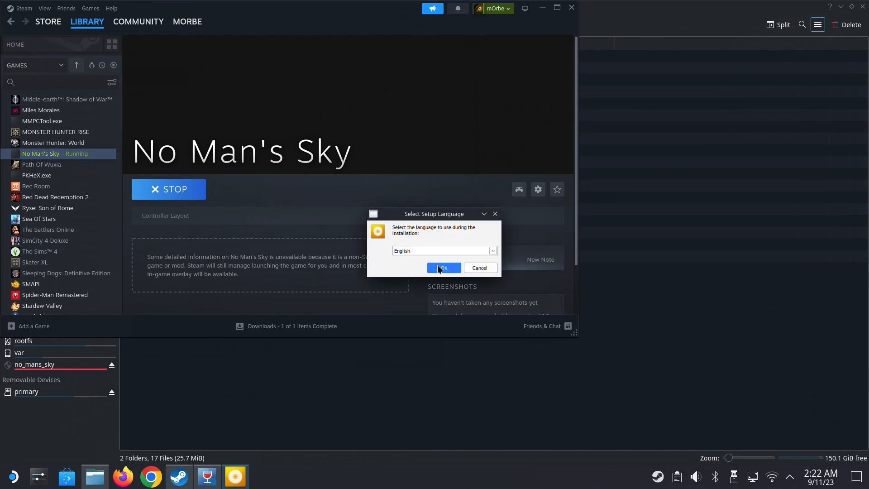
click(444, 268)
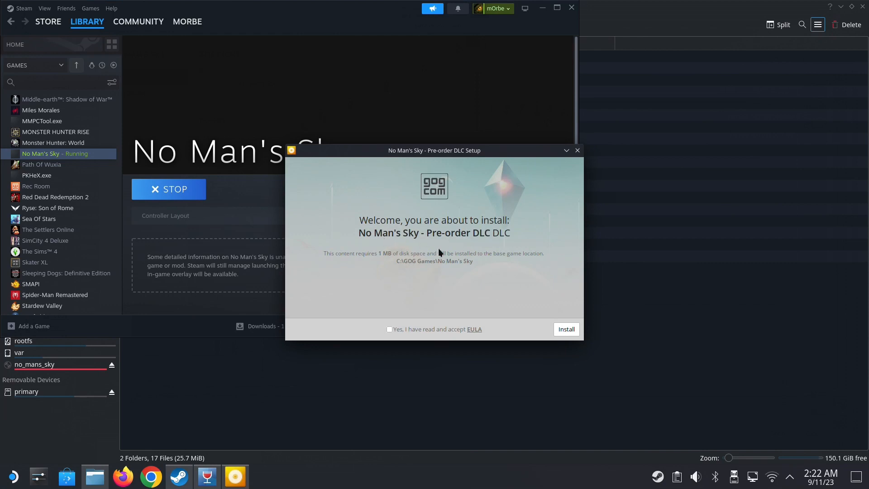
click(389, 330)
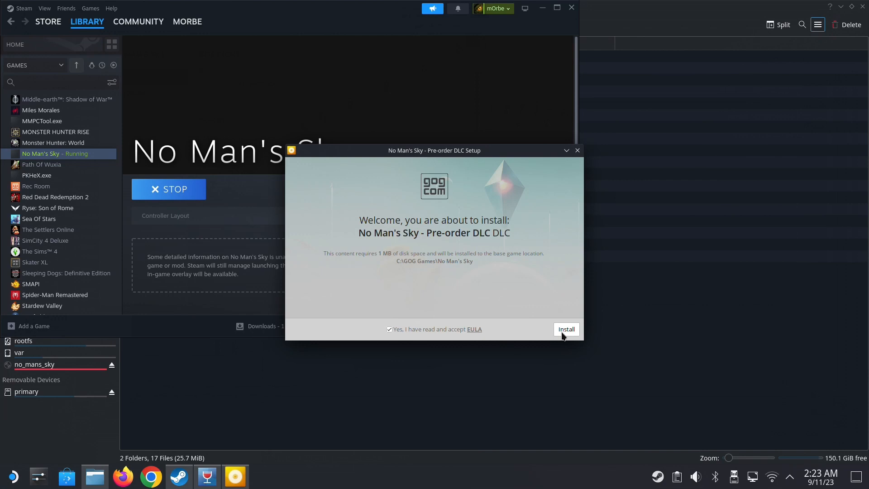
click(566, 329)
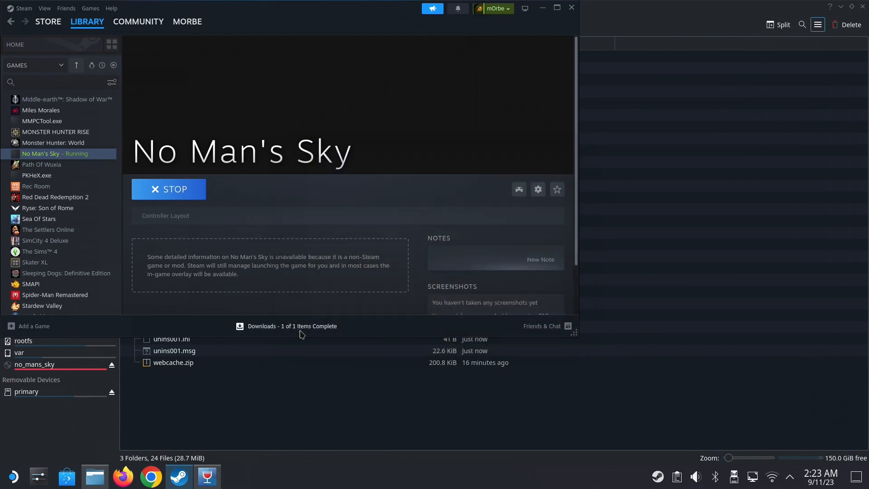
- Browse Downloads to the No_Mans_Sky_Echoes_Update_v4.41-RazorDOX folder
click(169, 189)
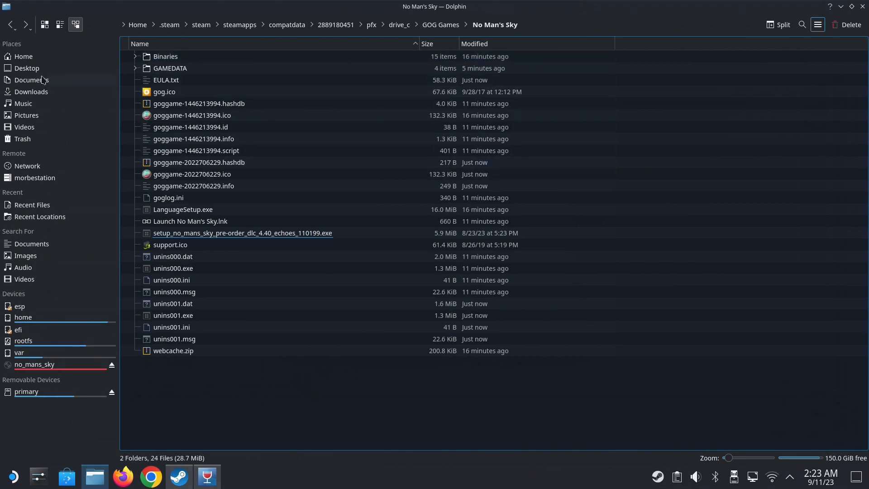
click(31, 92)
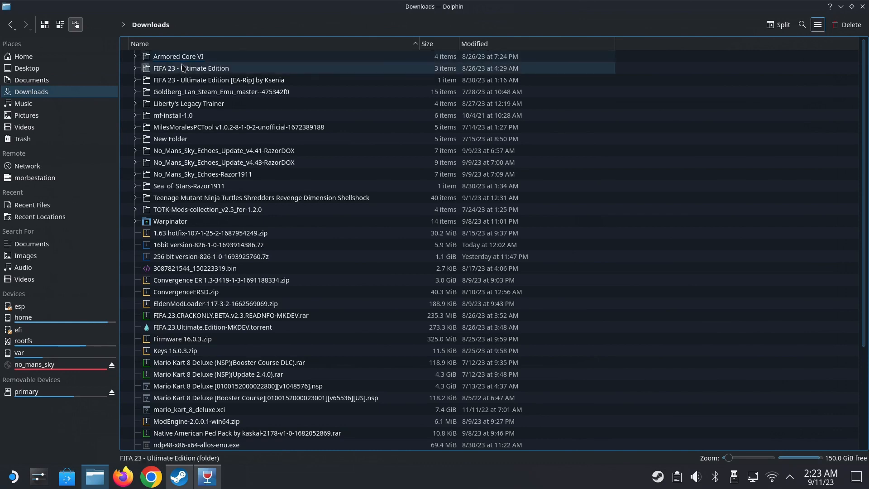
click(189, 103)
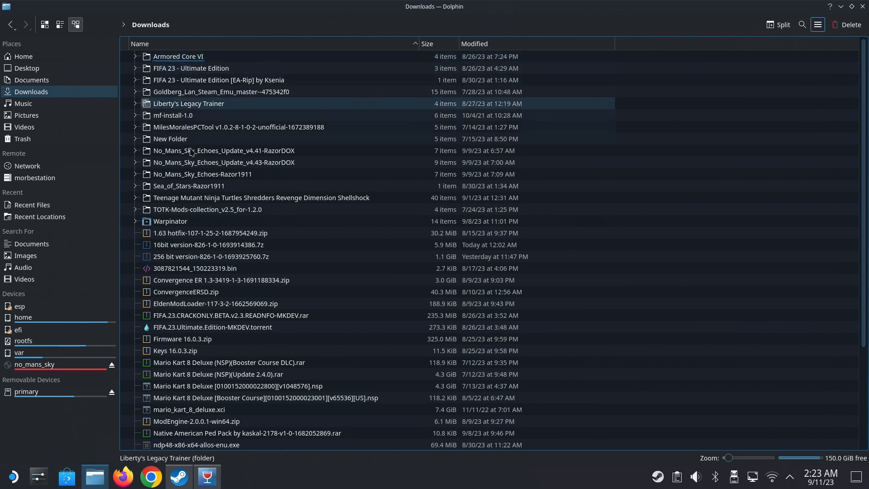
double_click(224, 151)
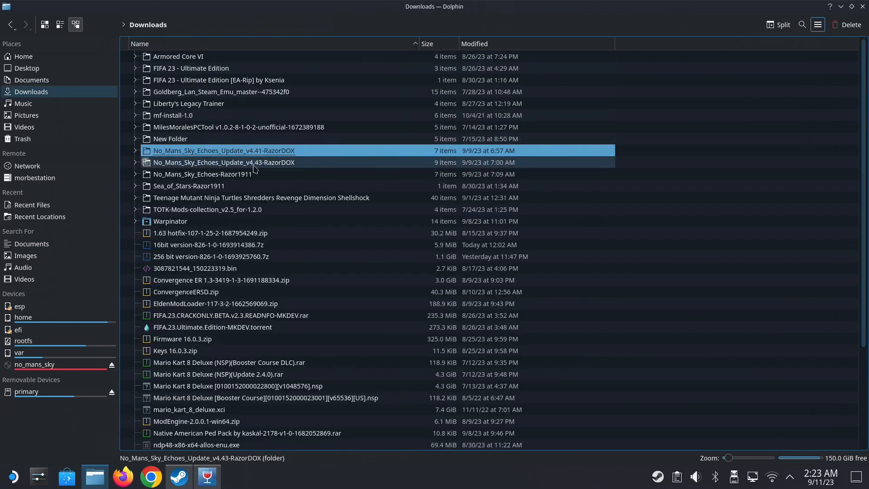
click(222, 150)
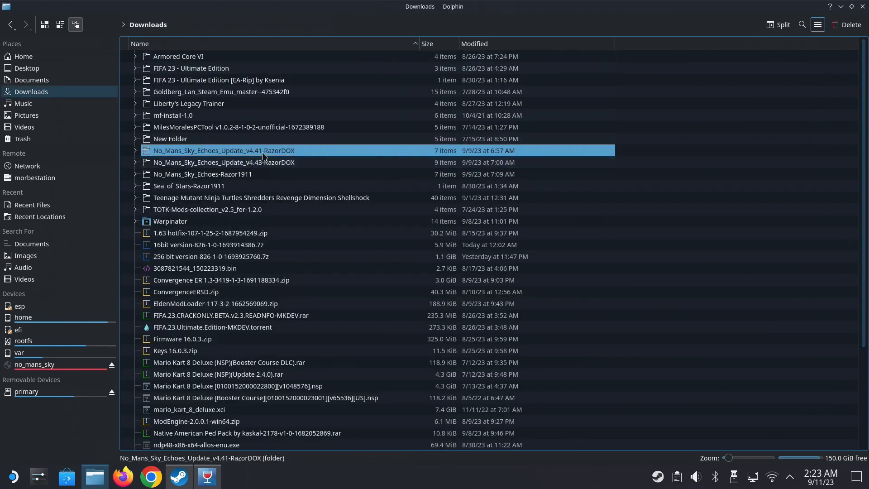
double_click(223, 151)
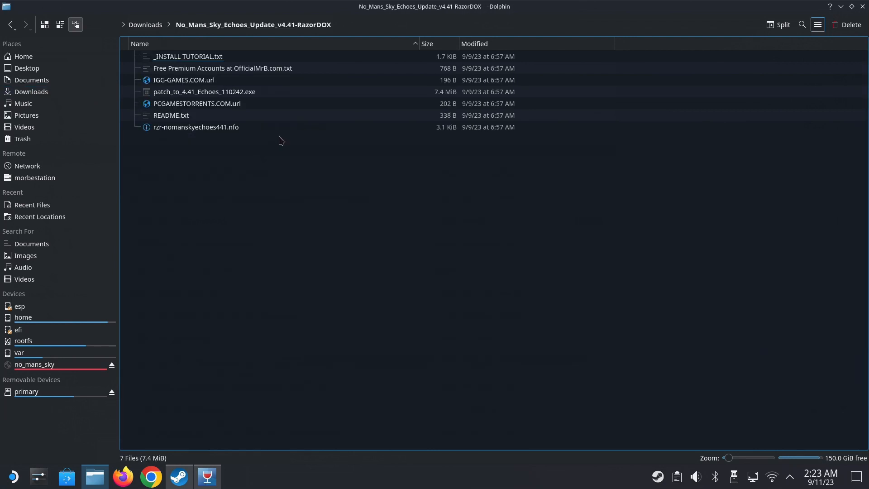
- Copy patch_to_4.41_Echoes_110242.exe and paste it into the No Man's Sky game folder
click(203, 91)
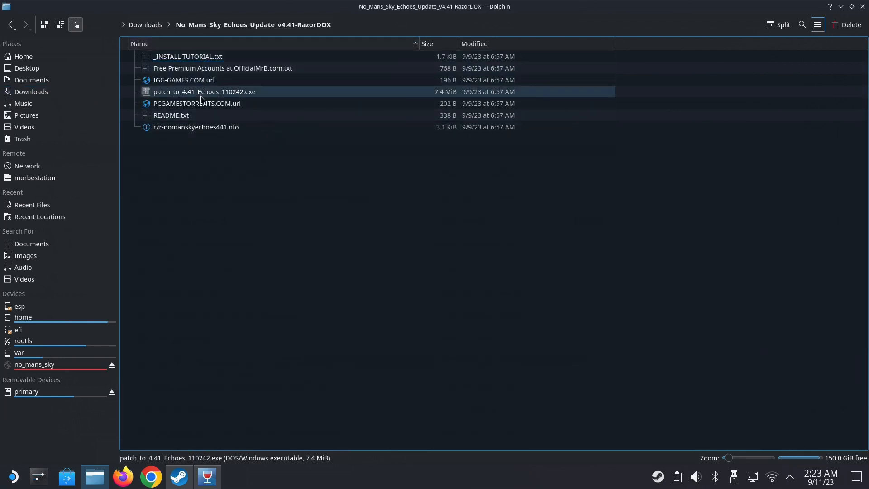
right_click(203, 91)
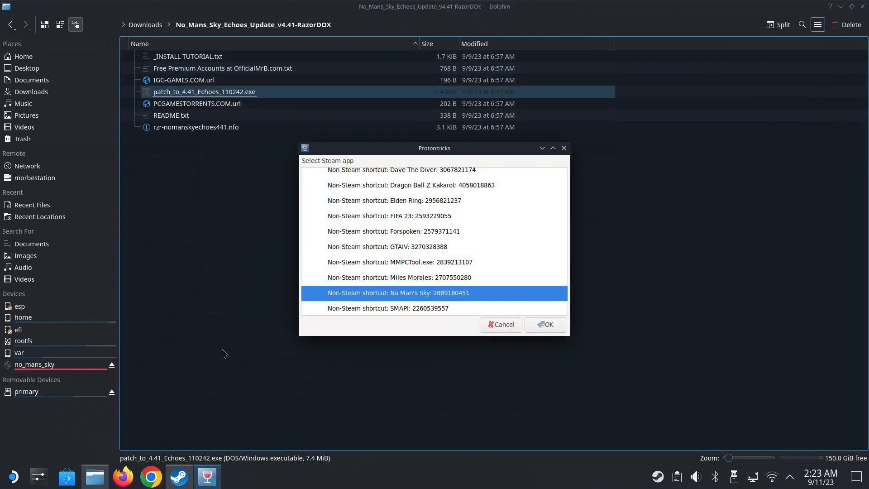
click(544, 324)
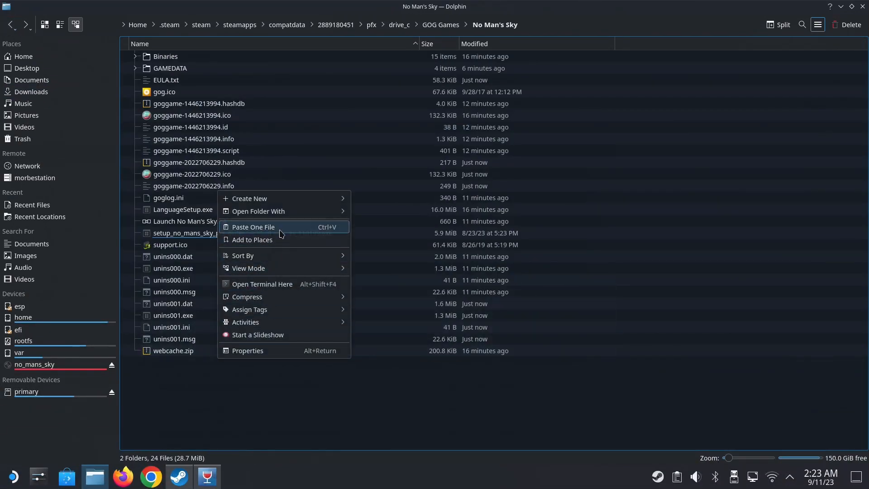
click(252, 226)
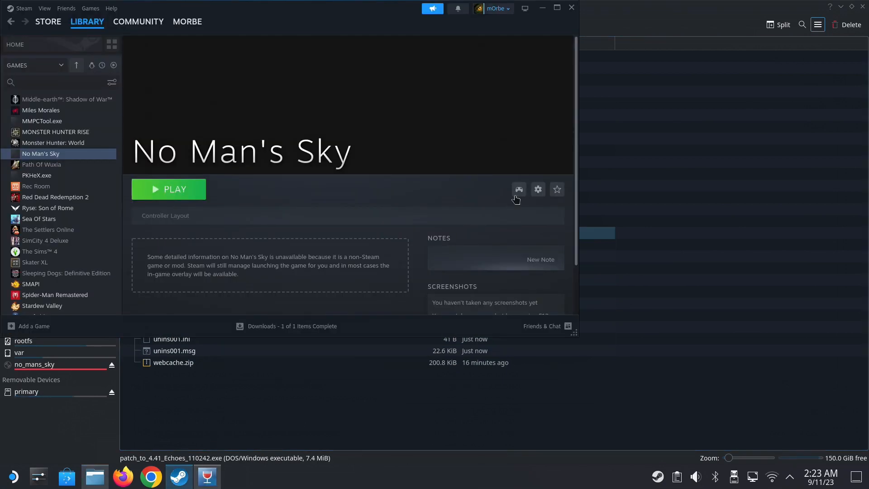
mouse_move(510, 256)
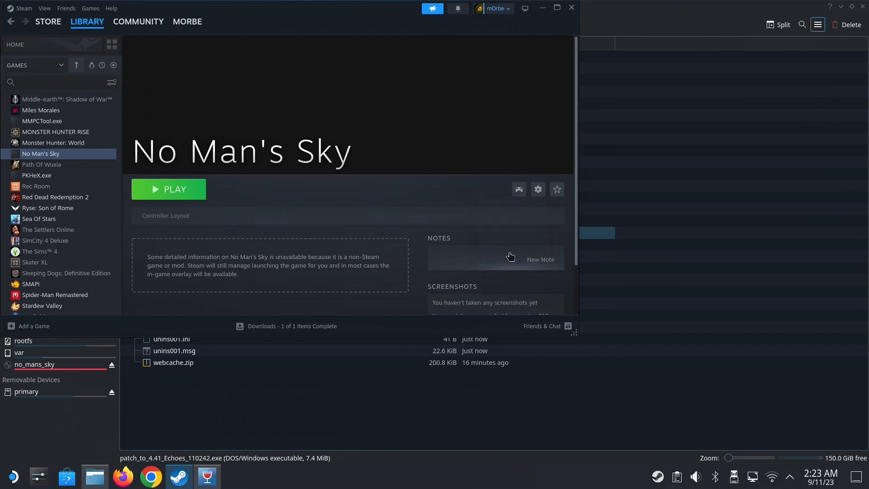
- Set the shortcut Target to patch_to_4.41_Echoes_110242.exe in the game folder and verify Start In
click(537, 189)
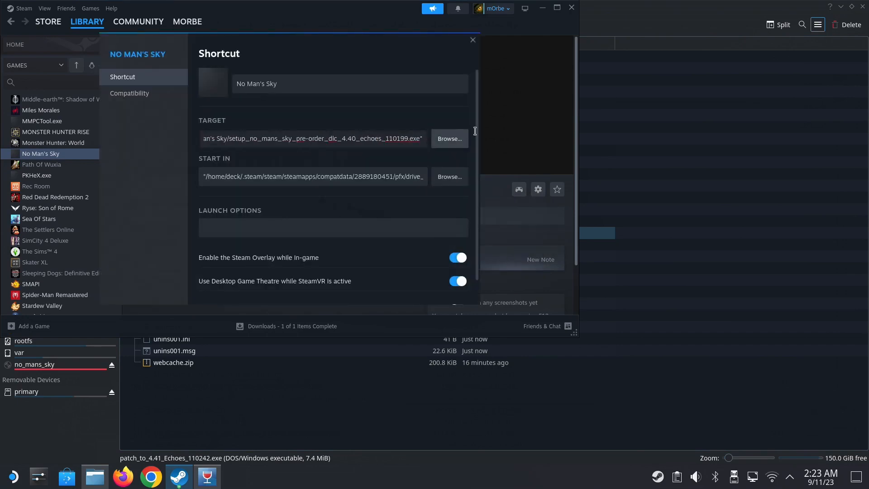
click(449, 139)
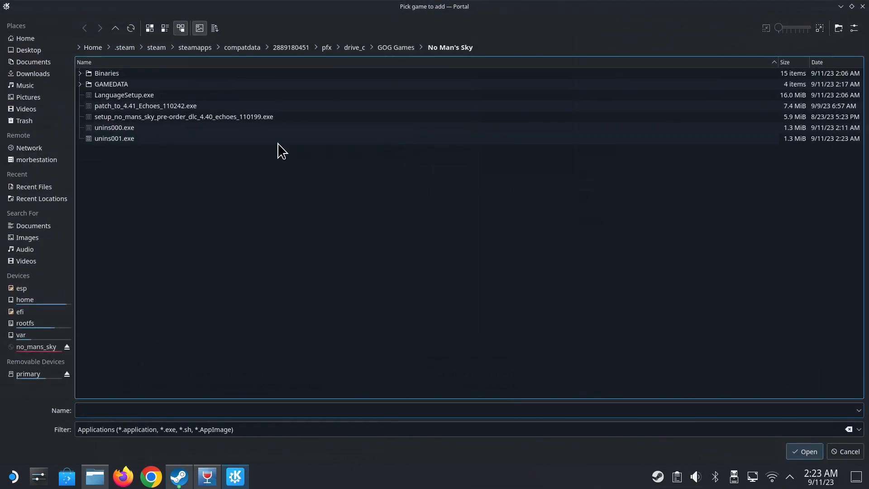
click(145, 106)
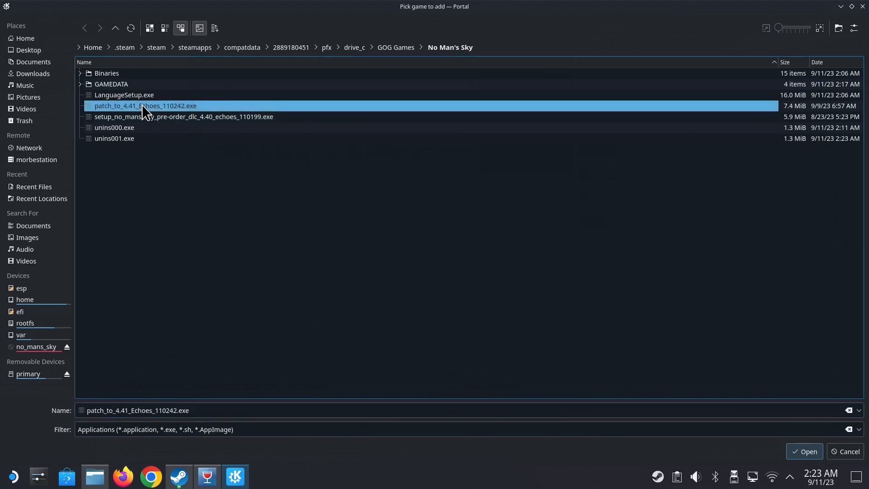
click(804, 451)
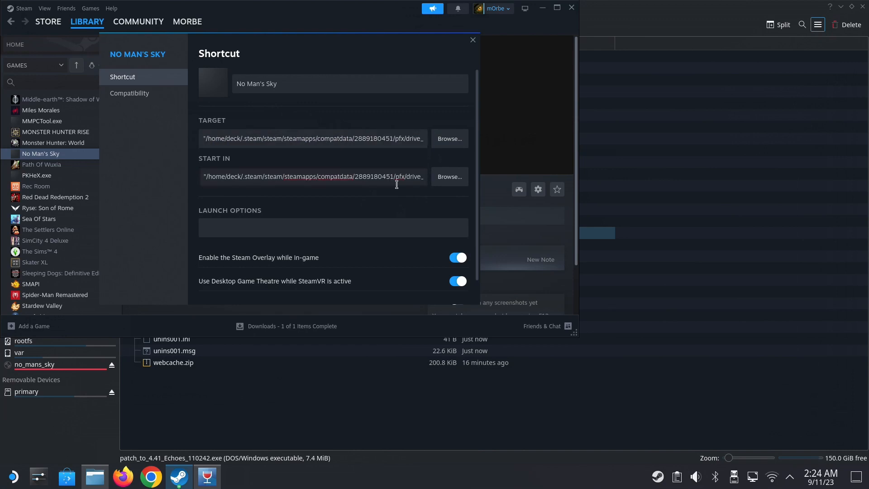
click(314, 177)
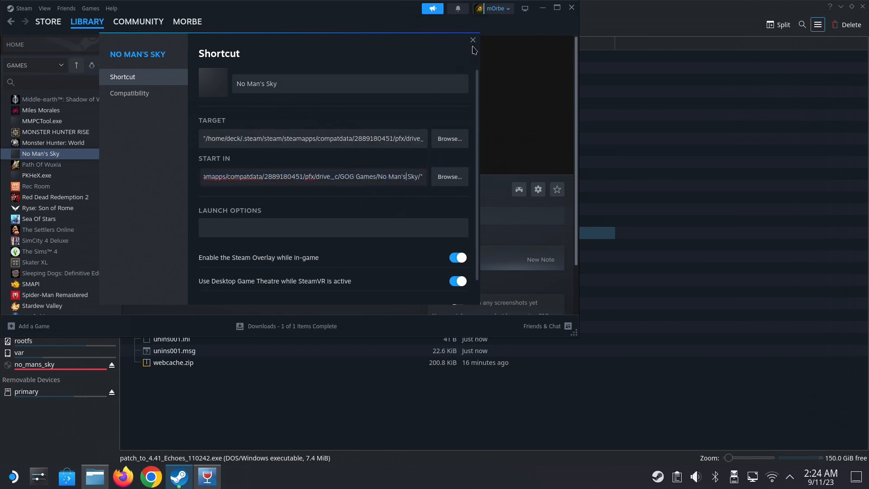
click(473, 40)
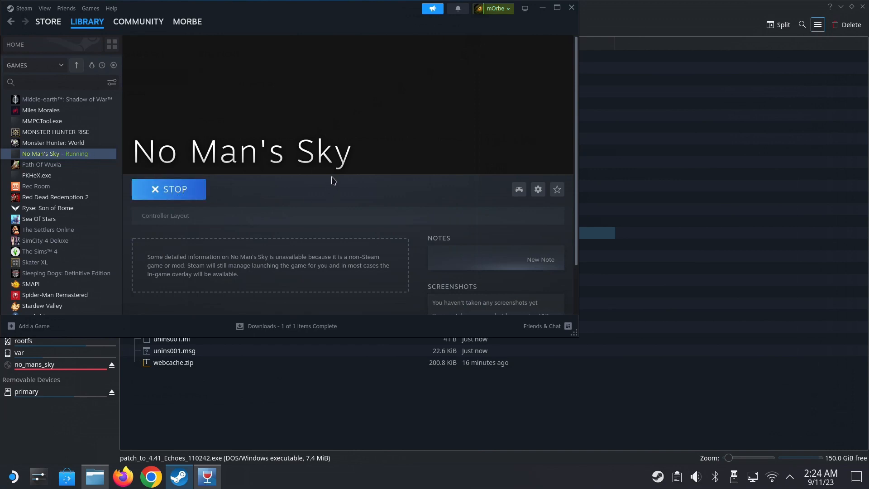
mouse_move(448, 266)
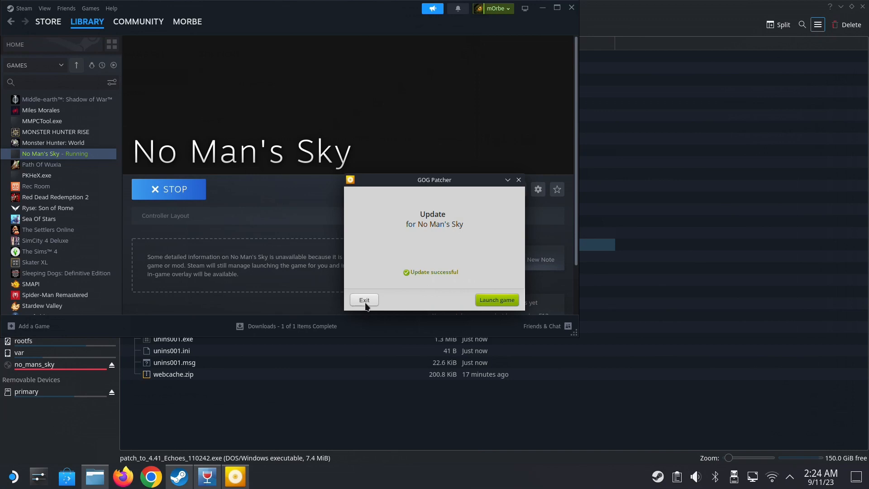
- Exit the GOG Patcher after it reports the 4.41 update successful
click(364, 300)
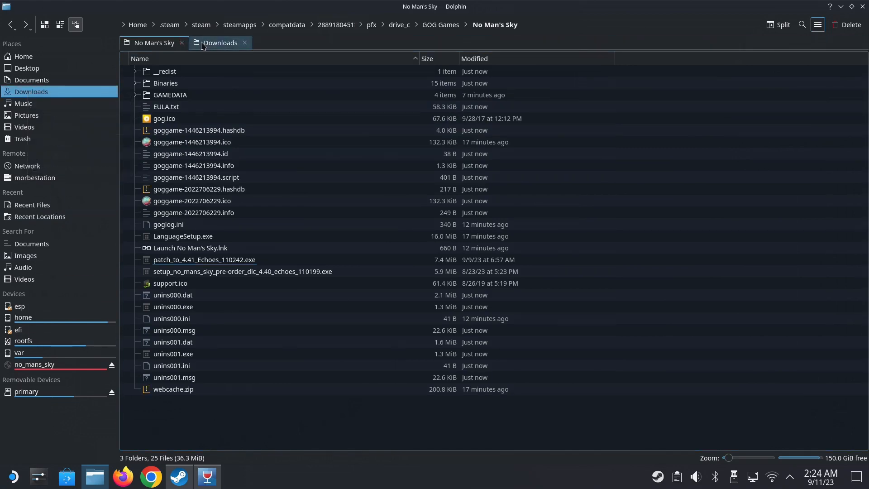
- Select and copy the three 4.42/4.43 patch files in the Echoes v4.43 update download folder
click(220, 43)
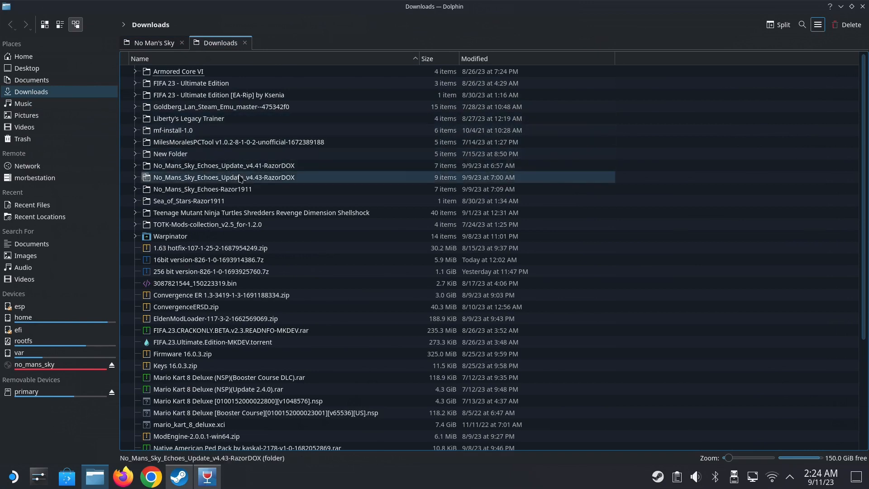
double_click(223, 177)
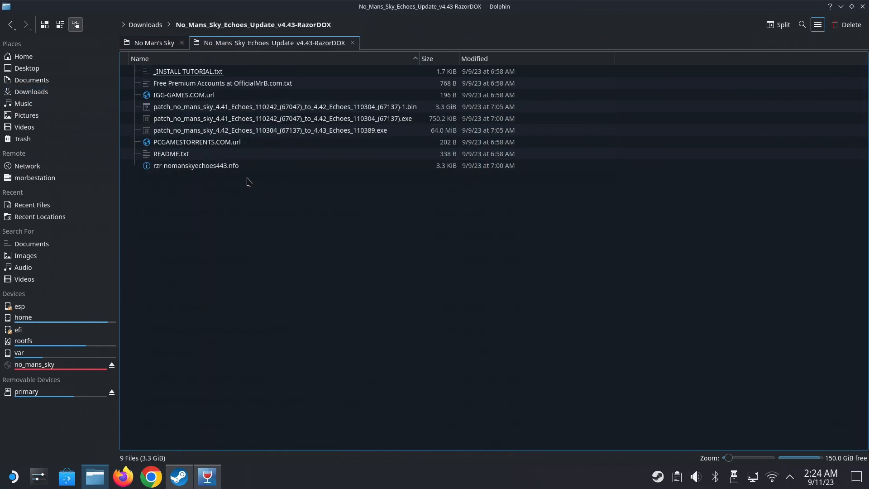
click(196, 142)
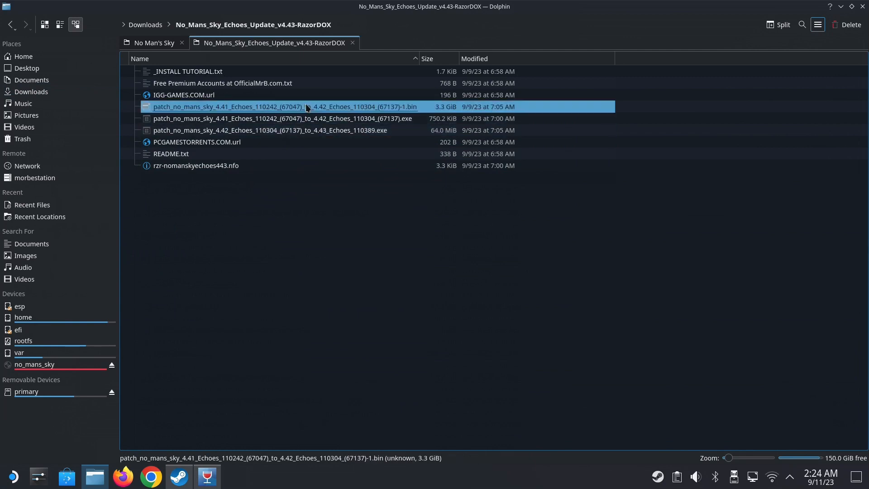
mouse_move(282, 130)
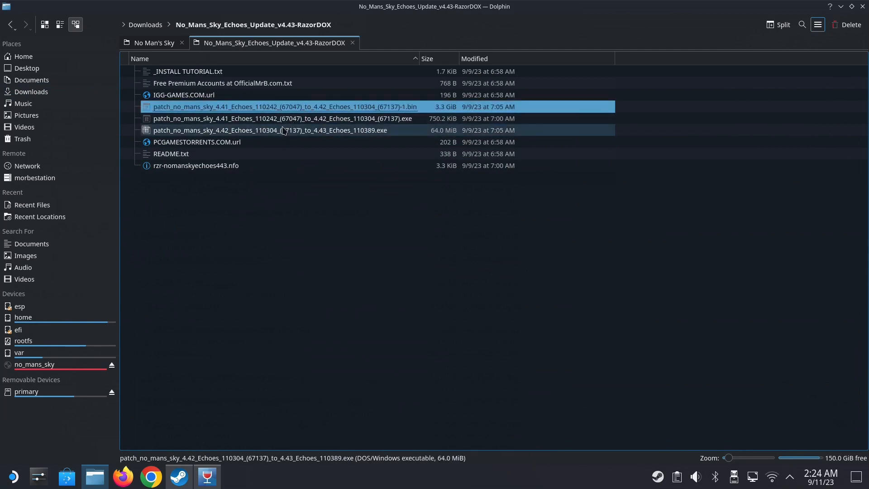
click(269, 129)
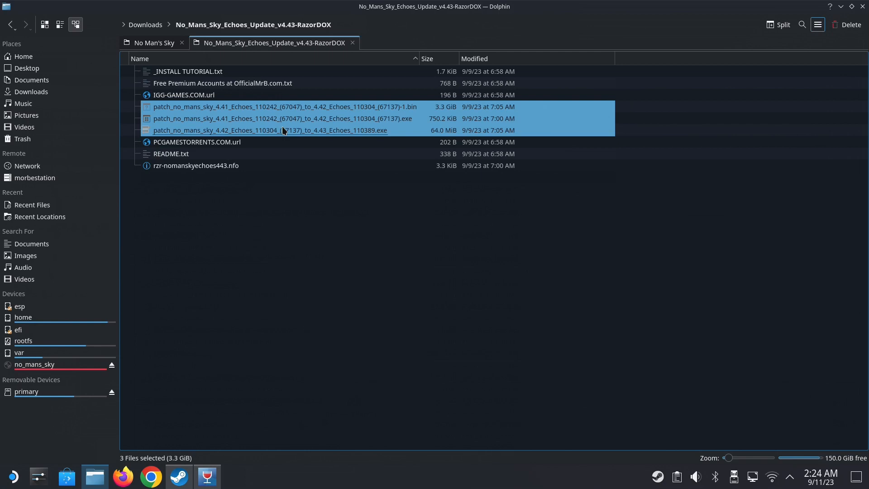
- Paste the patch files into the No Man's Sky game folder and single out the 4.42-to-4.43 patch
click(154, 43)
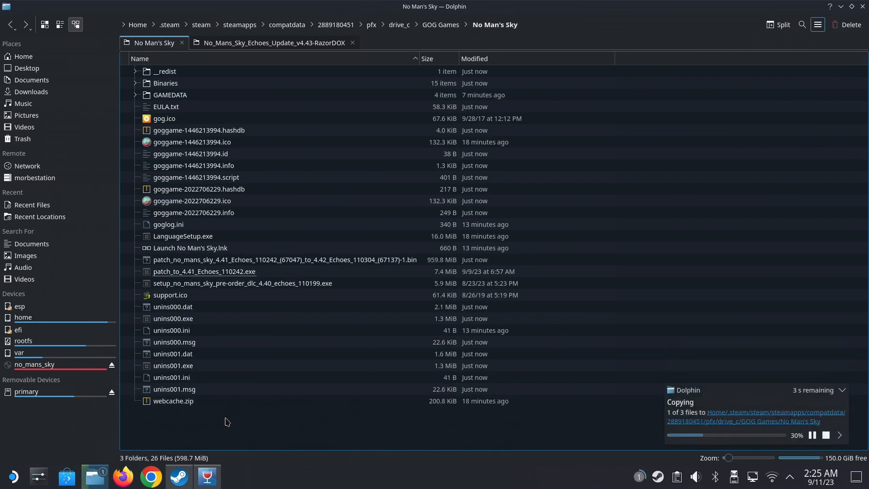
click(222, 389)
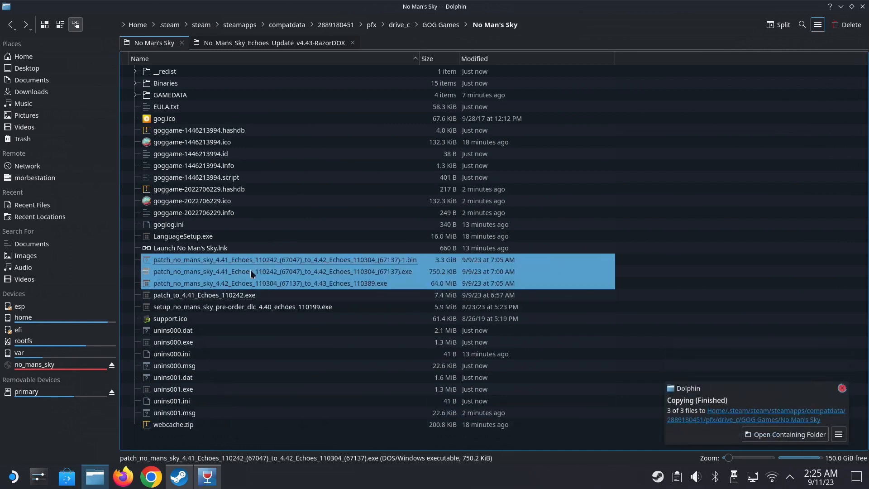
mouse_move(315, 277)
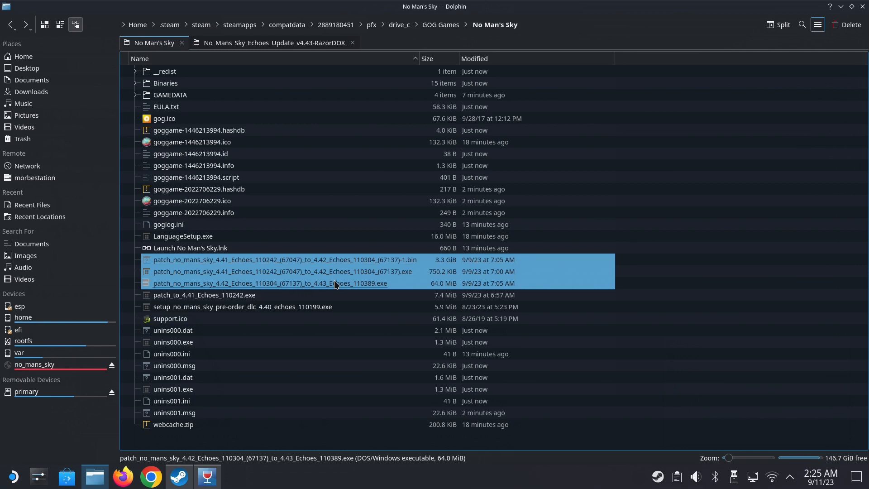
click(277, 283)
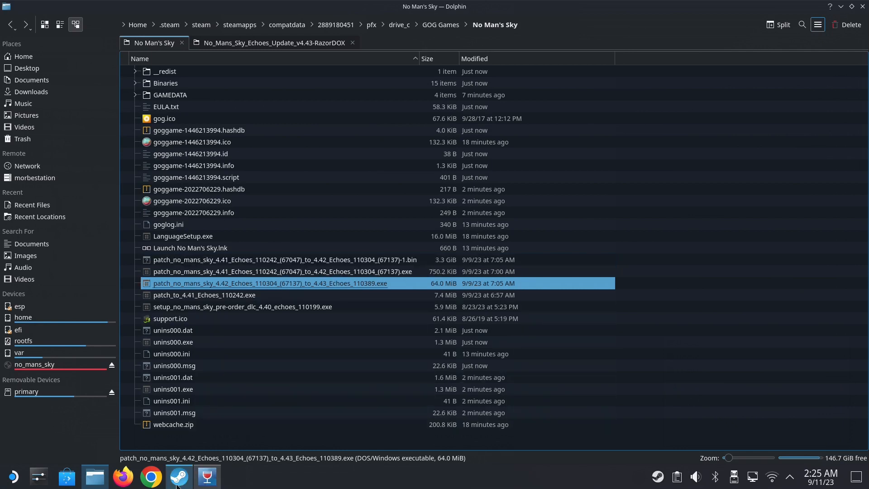
mouse_move(151, 476)
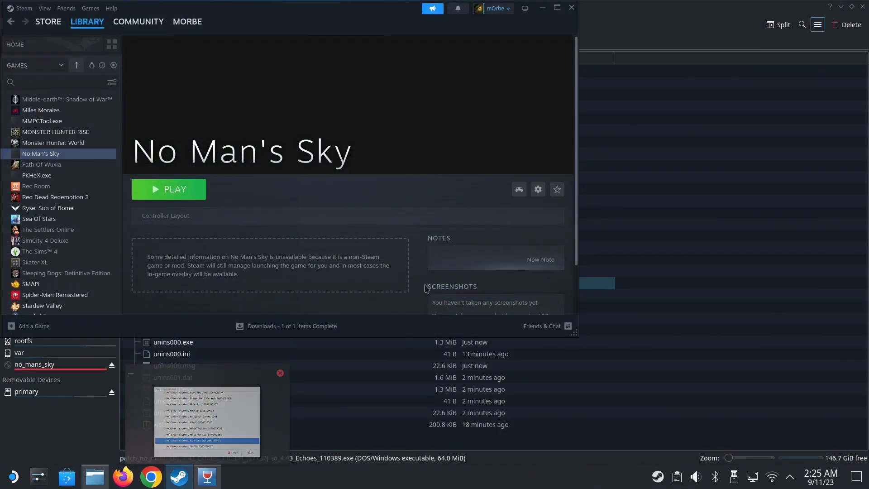
- Set the shortcut Target to the 4.42-to-4.43 patch executable via Properties
click(537, 189)
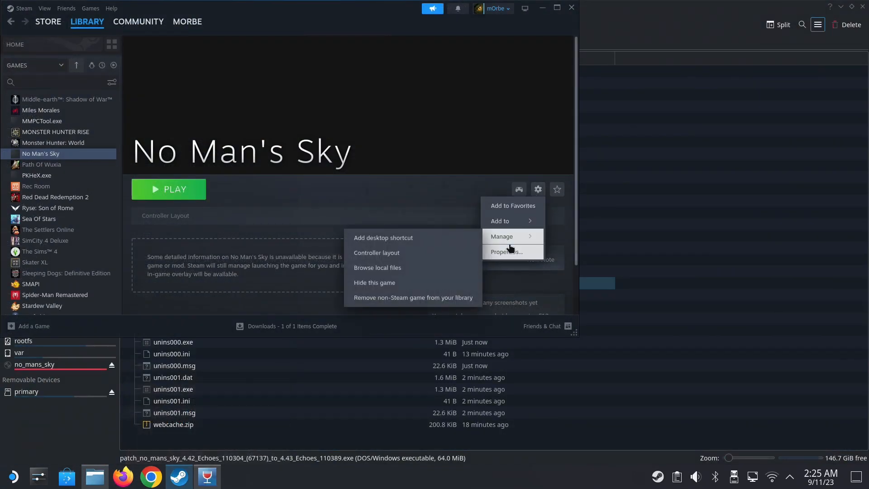
click(505, 251)
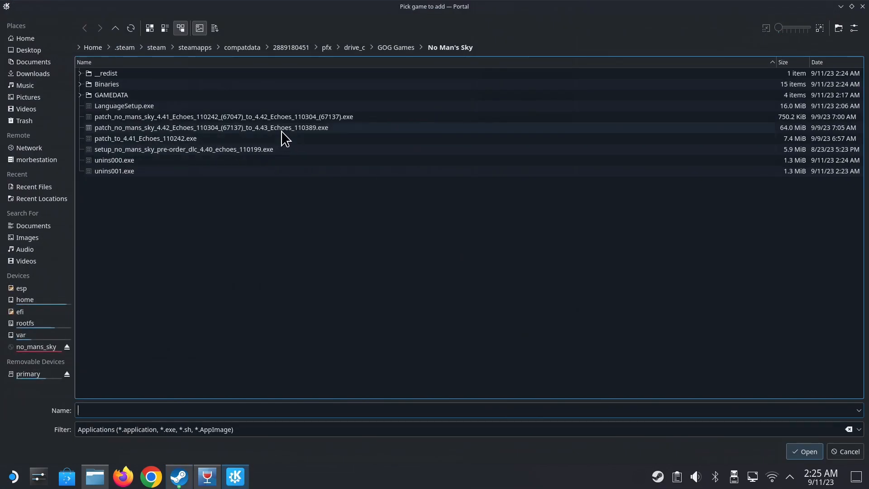
click(804, 451)
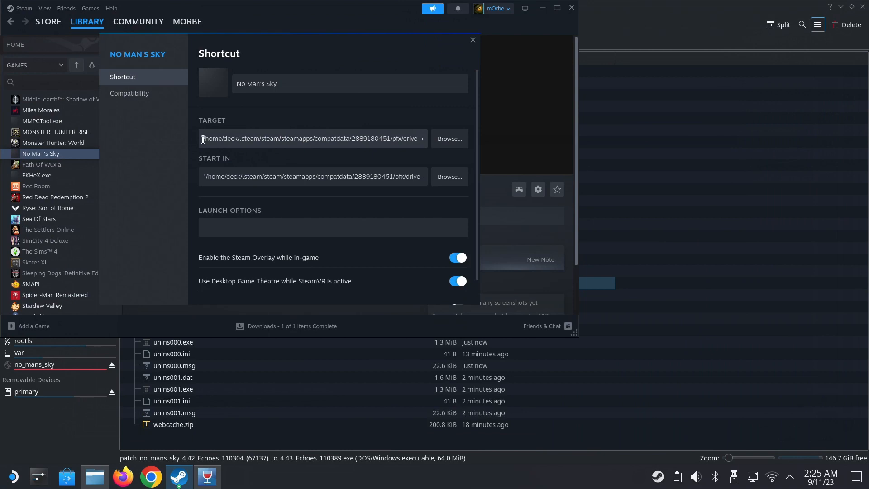
- Review the full target path, run the patch, and dismiss the patcher's unsupported-version error
double_click(308, 138)
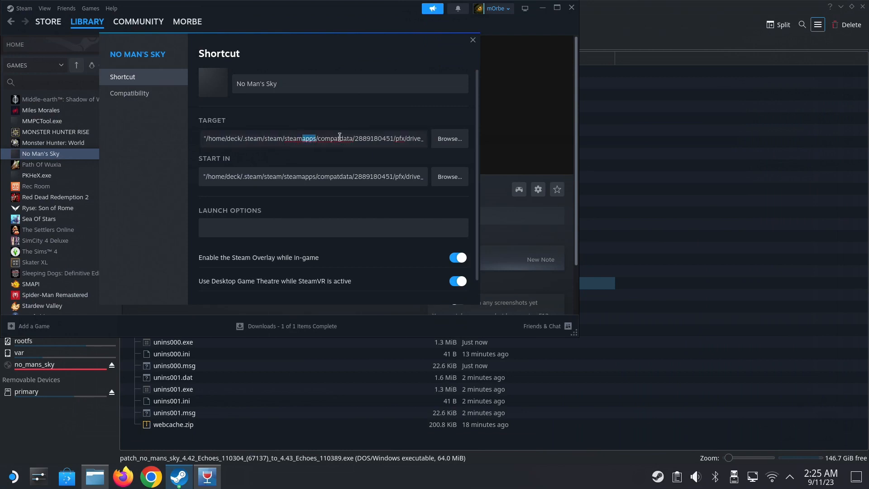
click(426, 139)
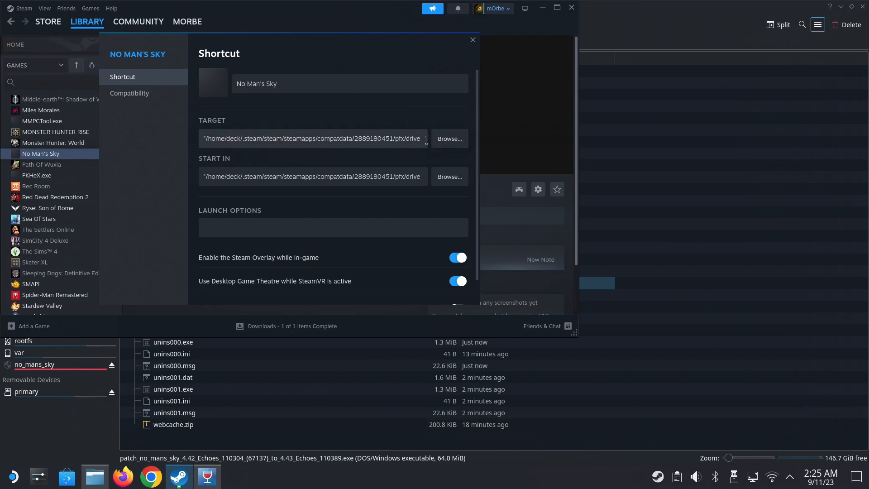
triple_click(313, 137)
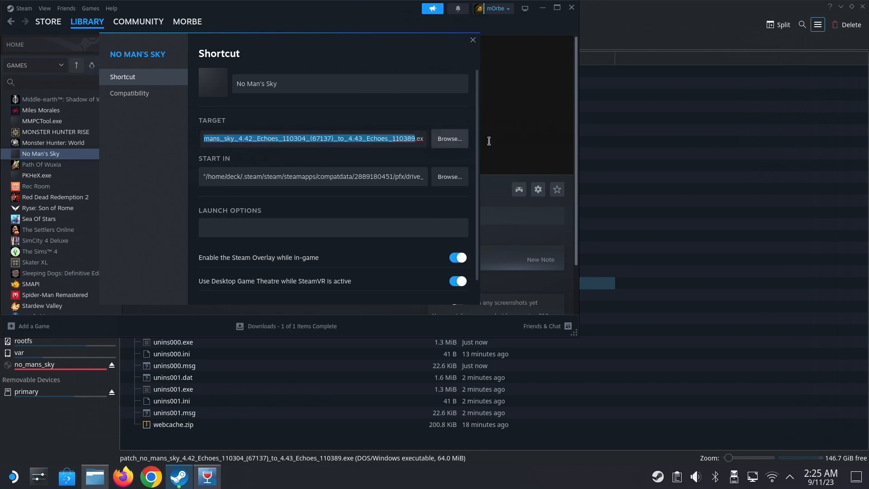
click(423, 139)
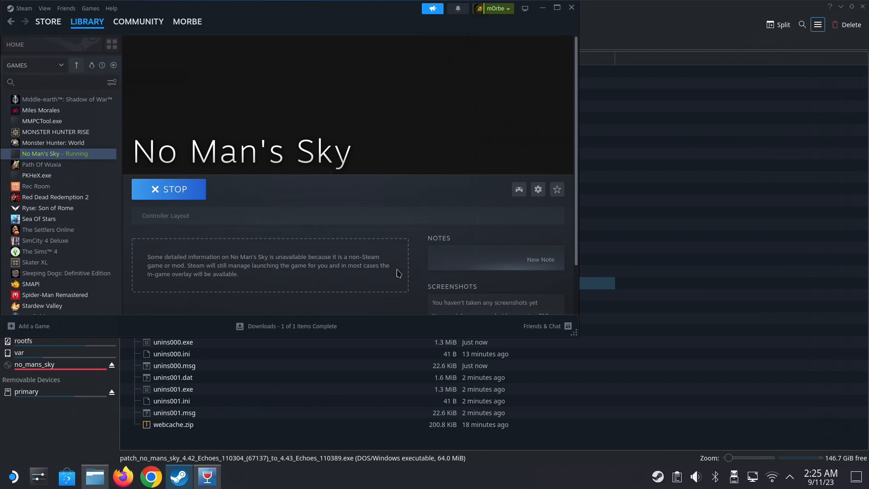
mouse_move(442, 275)
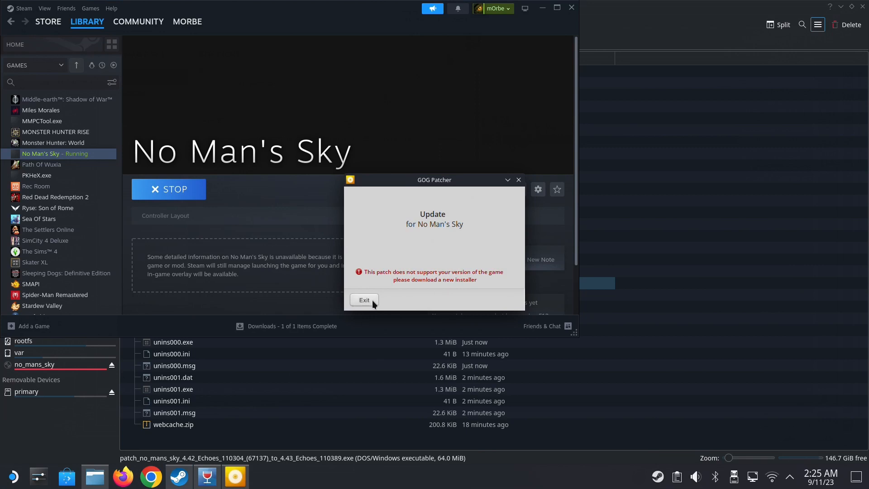
click(364, 300)
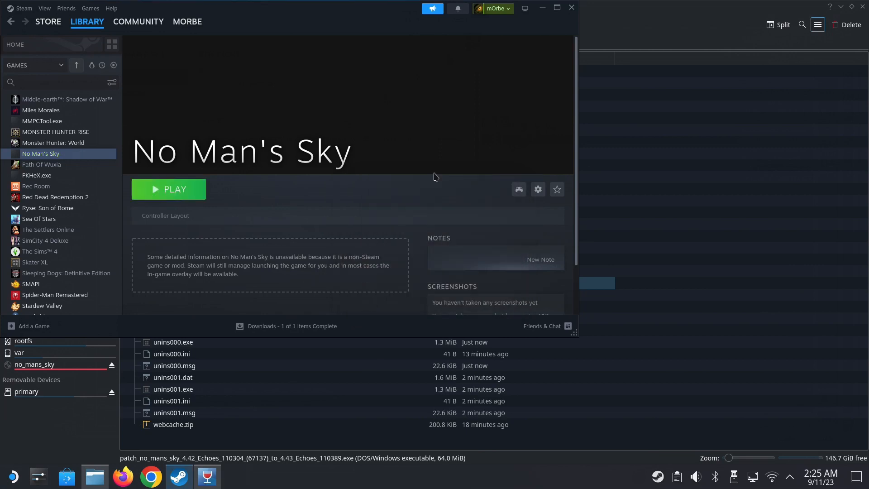
mouse_move(531, 143)
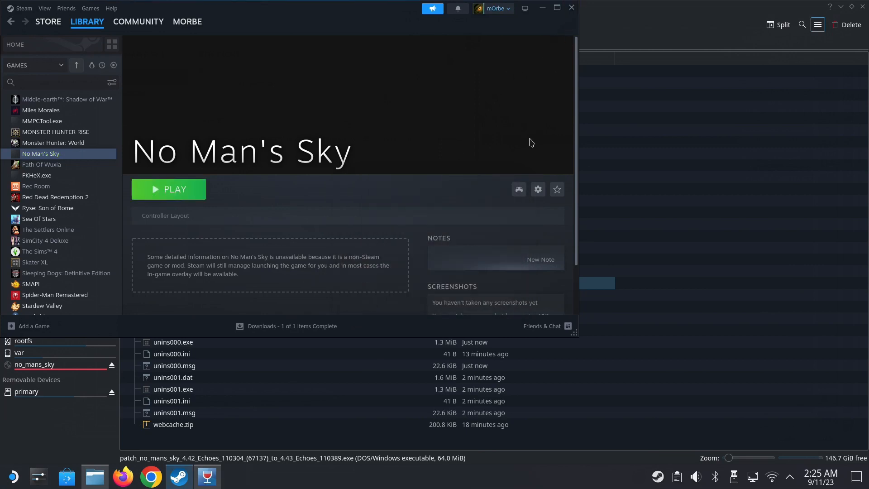
mouse_move(509, 261)
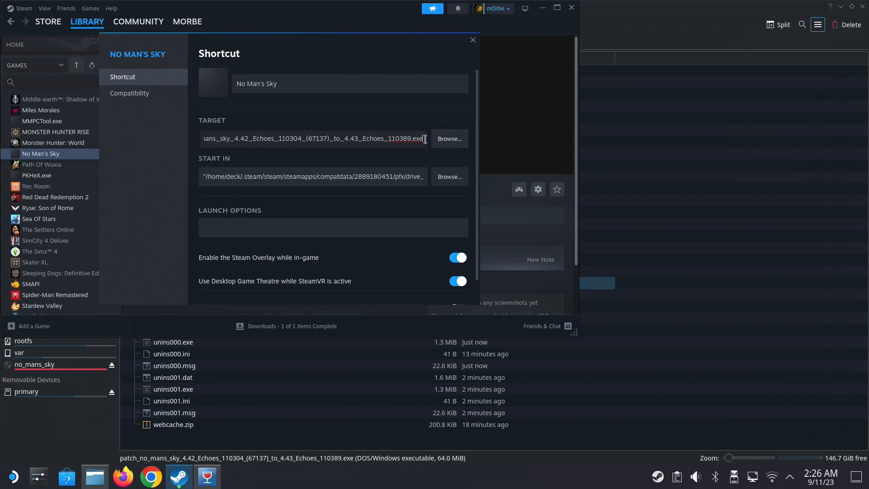
- Relaunch the 4.43 patch shortcut with English setup language and close the repeated unsupported-version error
click(473, 40)
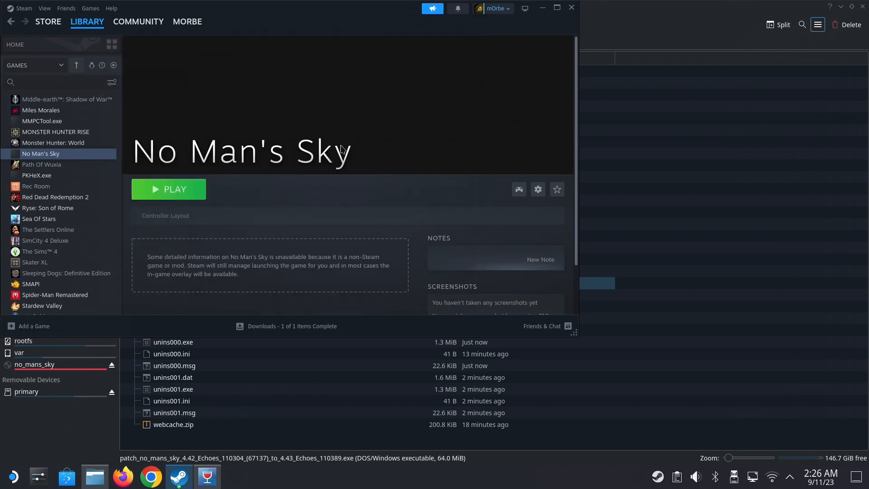
click(168, 189)
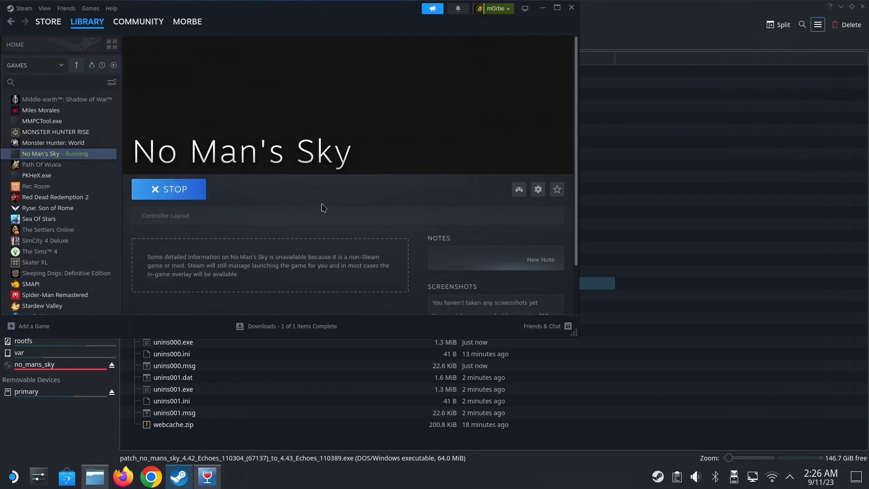
mouse_move(417, 252)
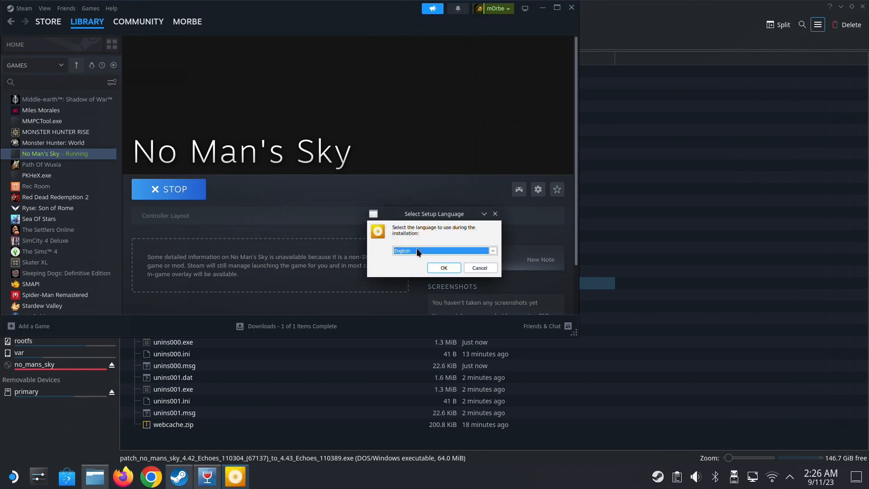
click(443, 268)
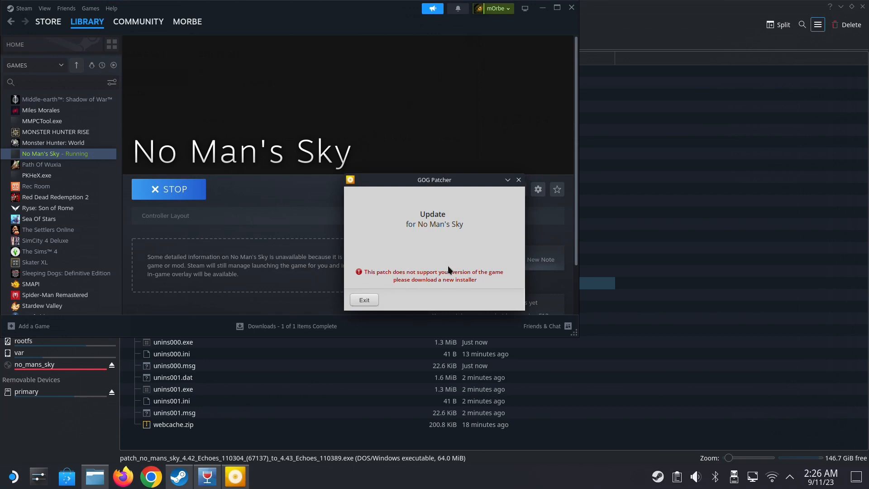
mouse_move(509, 223)
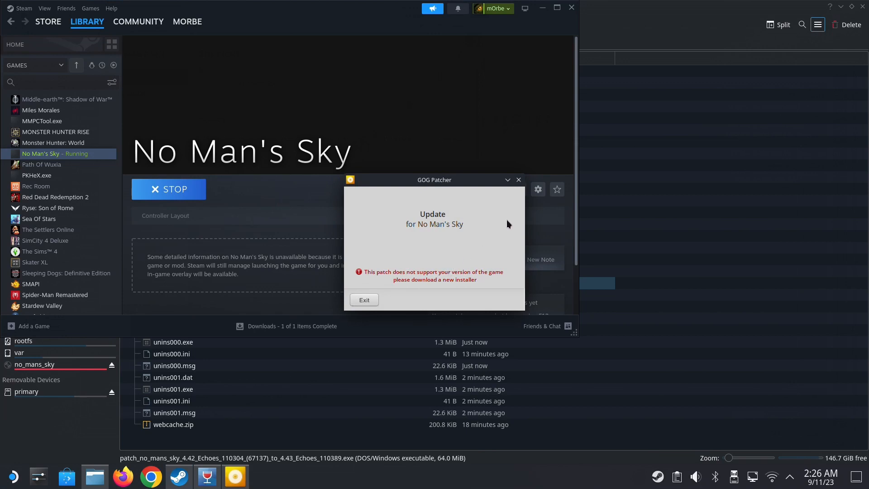
click(364, 300)
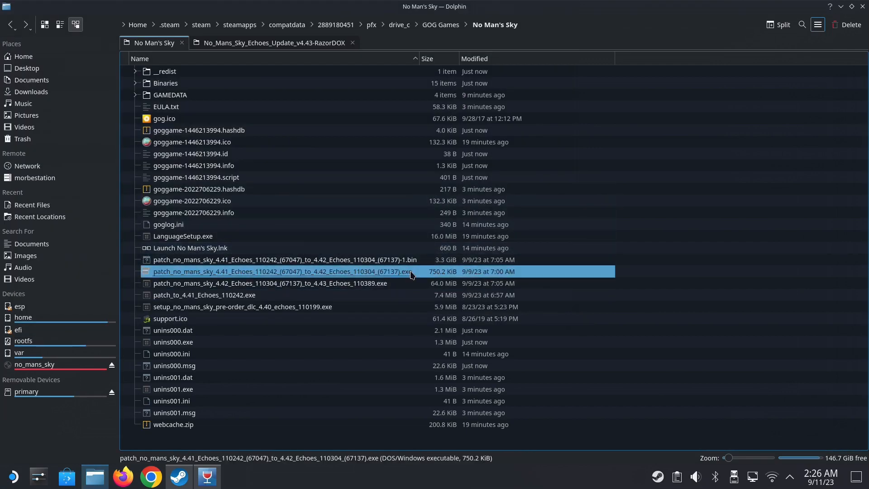
mouse_move(263, 277)
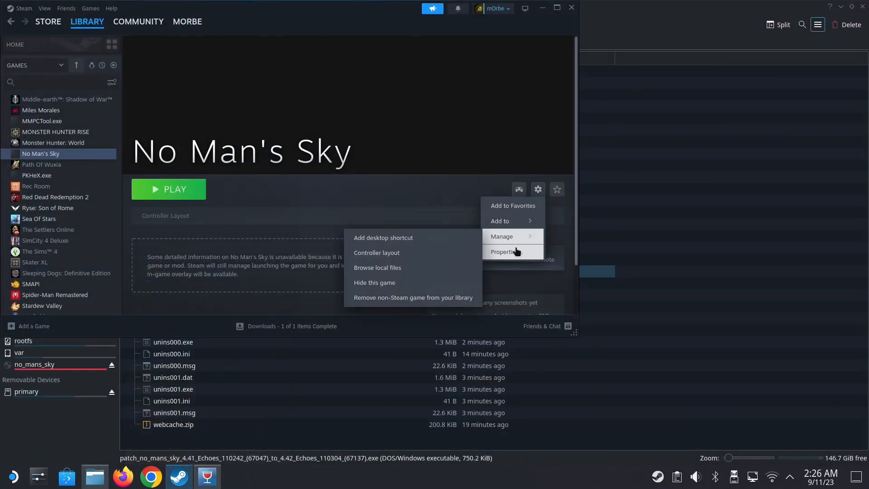
- Set the shortcut Target to the 4.41-to-4.42 Echoes patch executable and launch it with Play
click(505, 252)
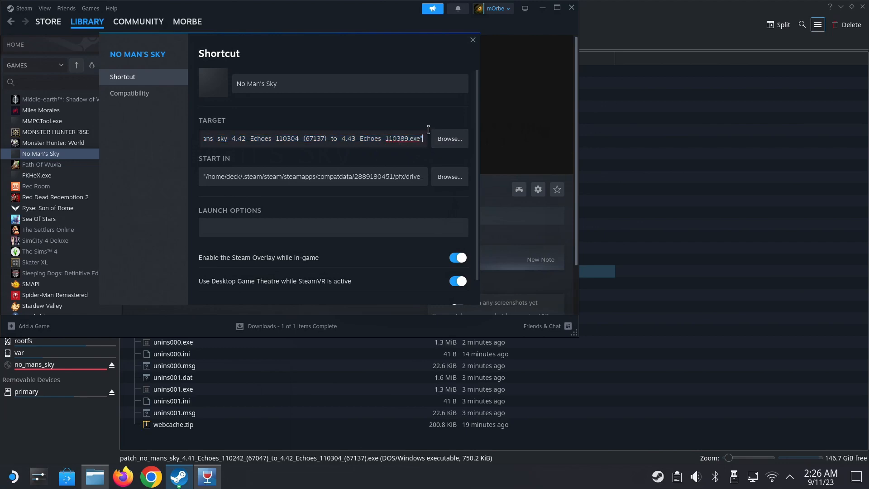
click(449, 139)
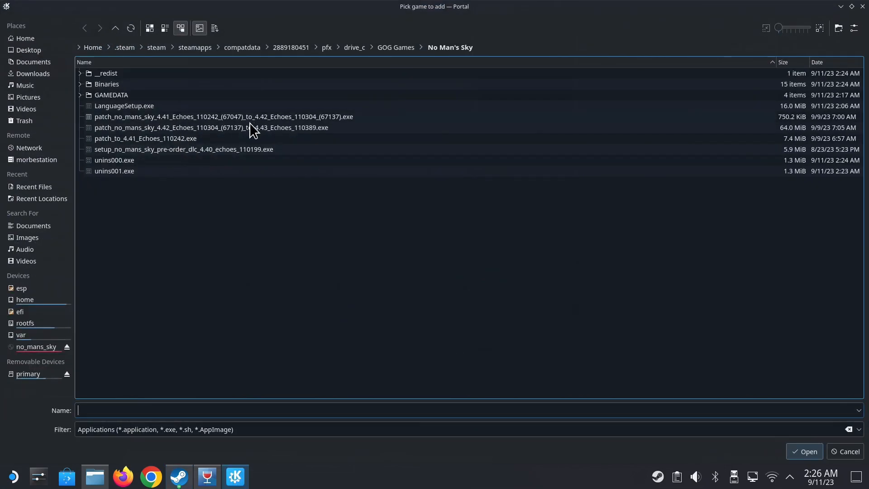
click(225, 117)
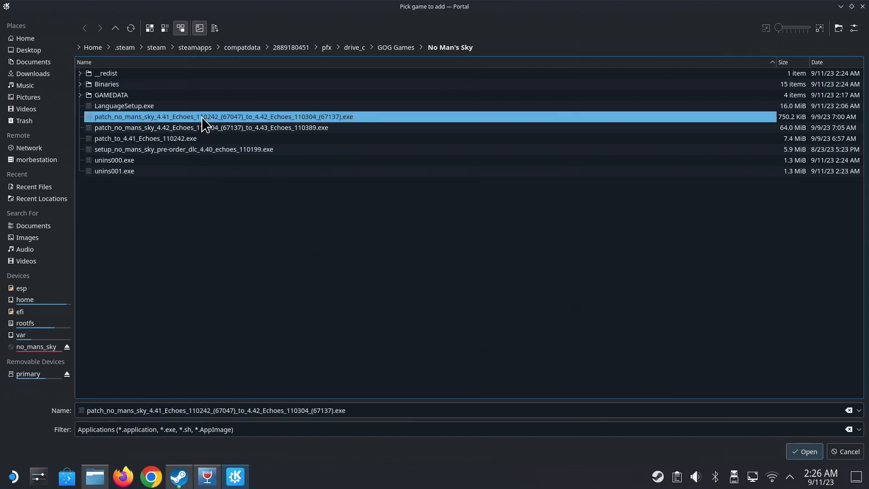
click(804, 451)
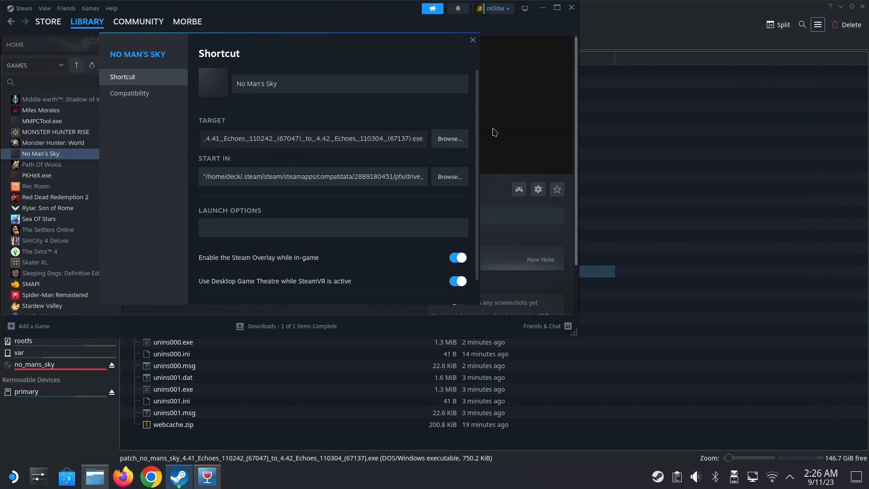
click(418, 138)
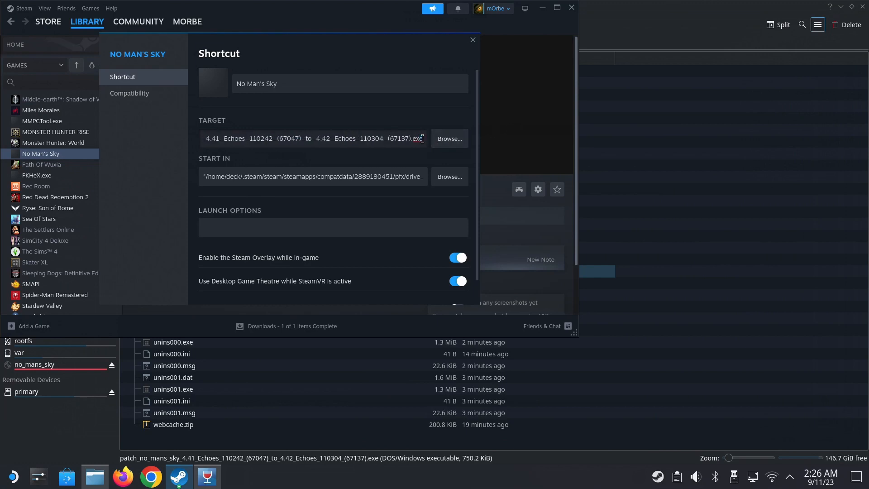
click(473, 39)
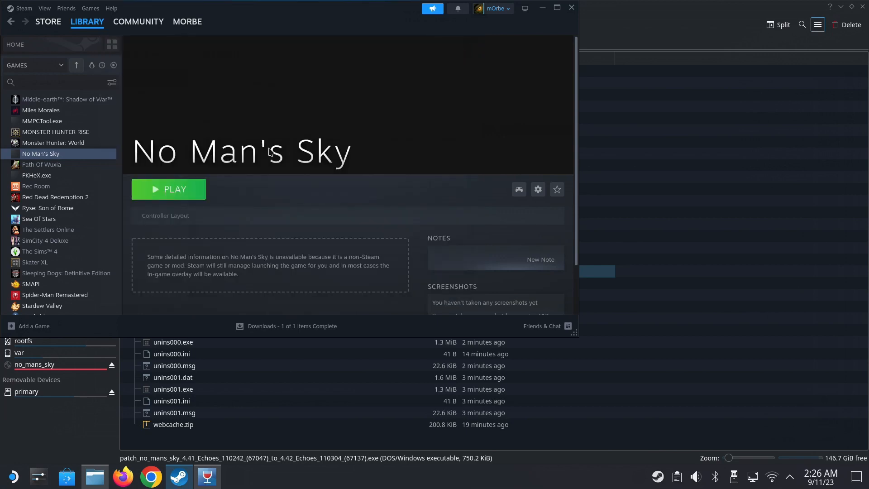
click(169, 189)
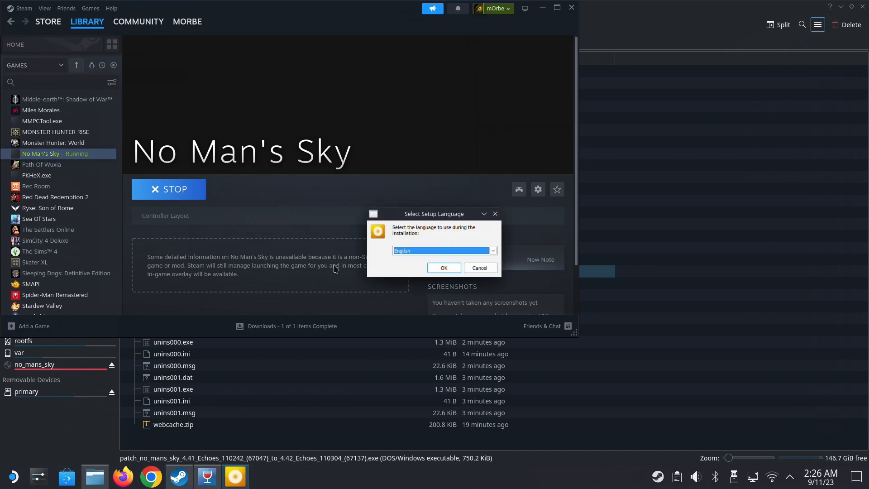
- Accept English as setup language and start the 4.41-to-4.42 update in GOG Patcher
click(443, 268)
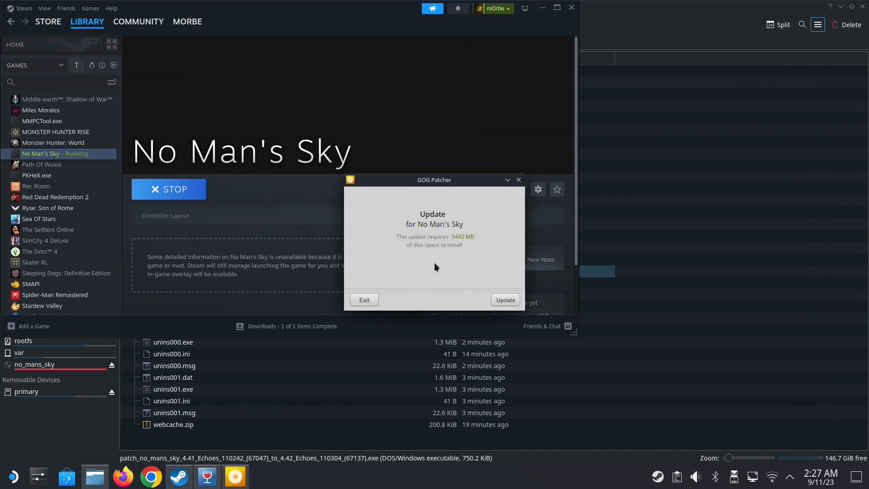
mouse_move(572, 250)
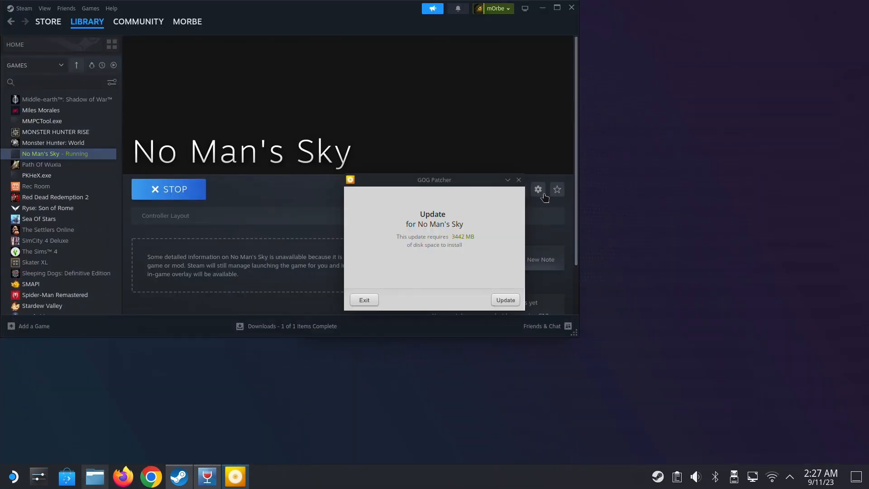
click(504, 300)
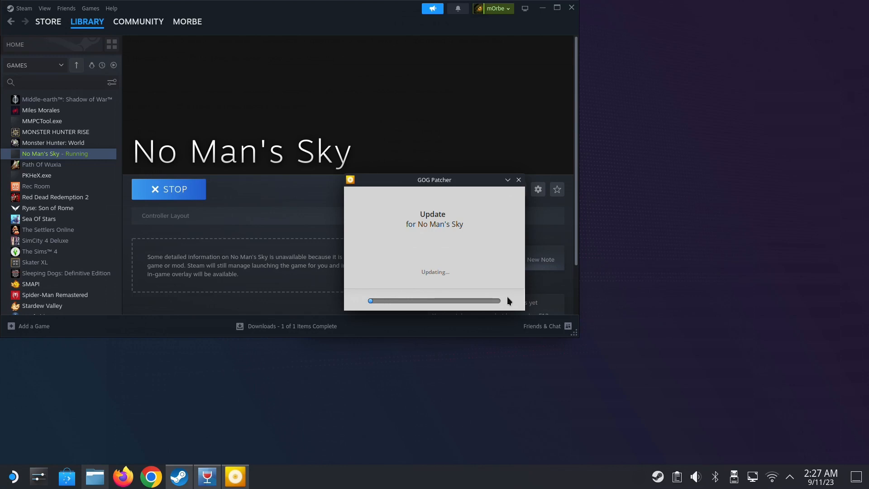
mouse_move(378, 382)
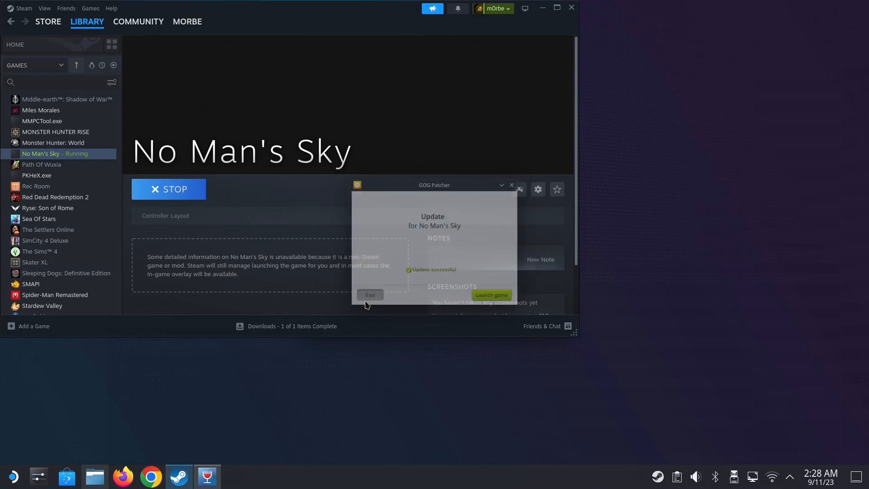
- Exit the finished patcher, retarget the shortcut to the 4.42-to-4.43 patch, and start that update in English
click(369, 295)
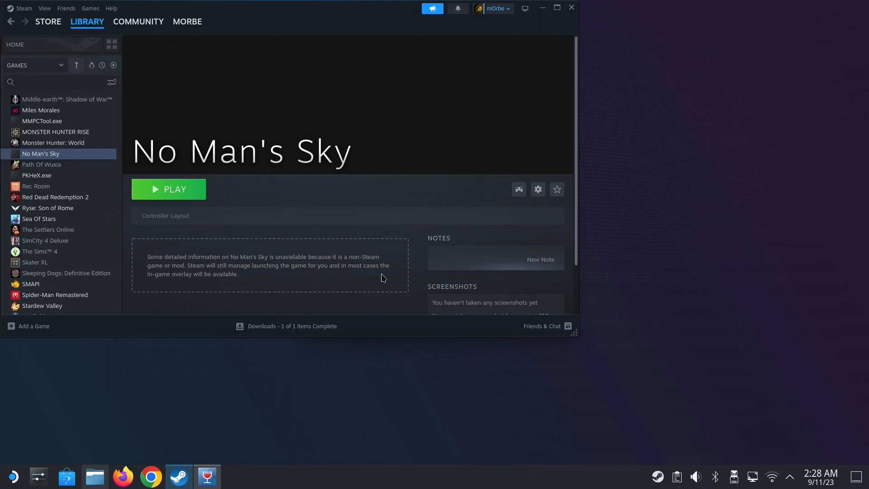
click(537, 189)
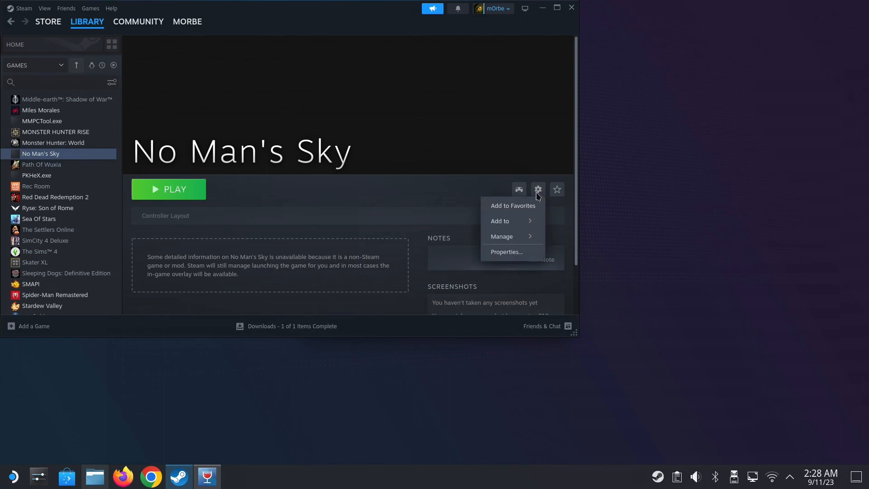
click(505, 252)
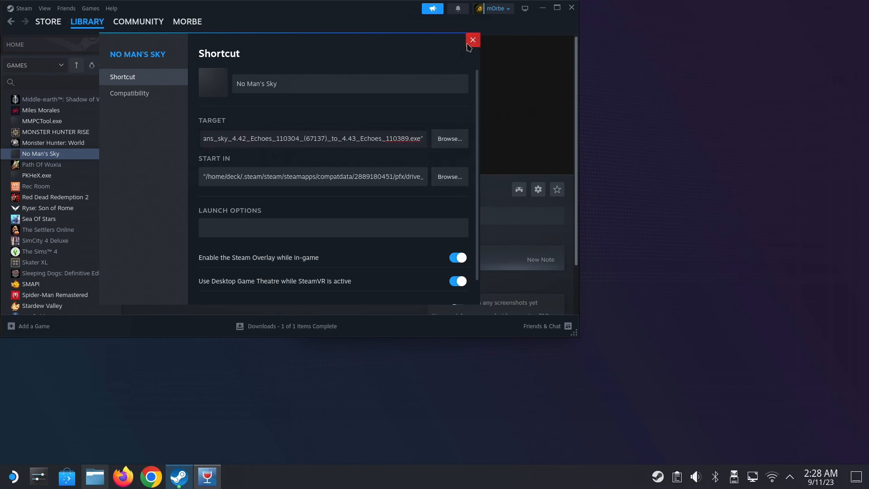
click(473, 39)
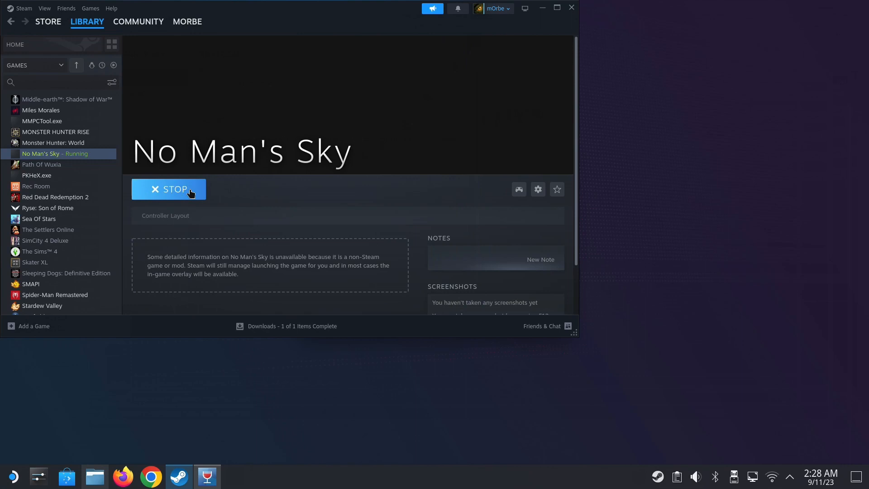
mouse_move(334, 232)
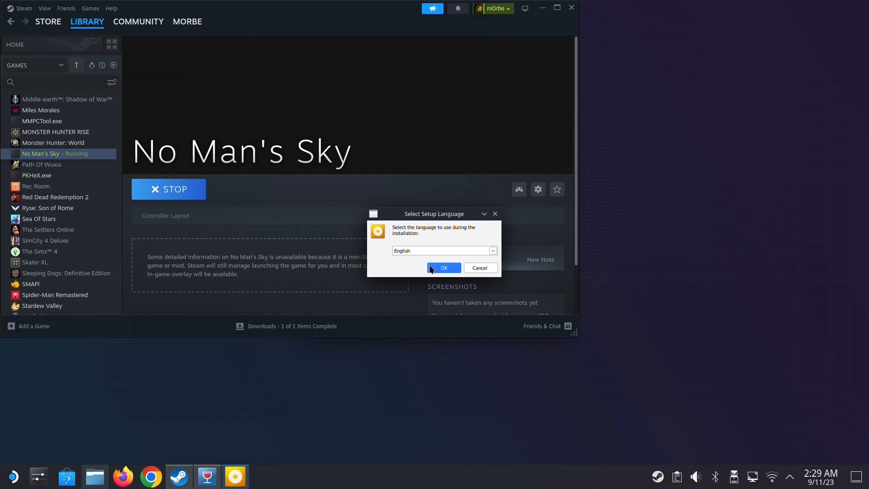
click(444, 268)
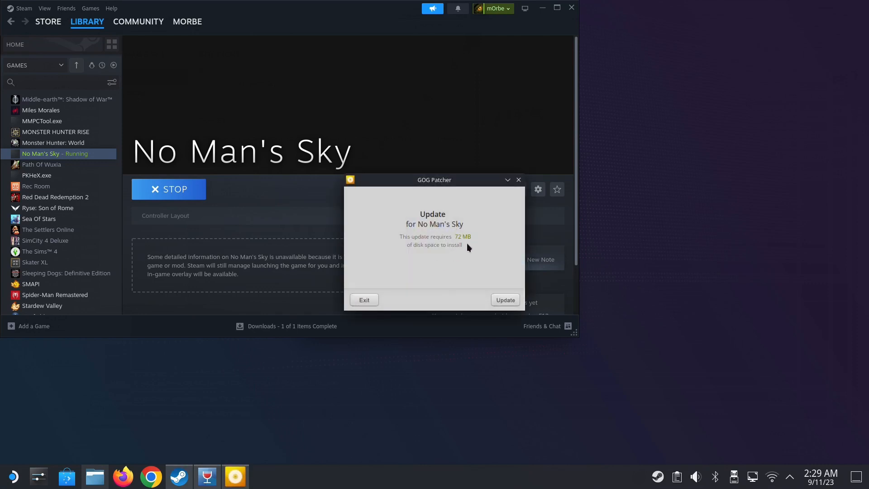
click(504, 300)
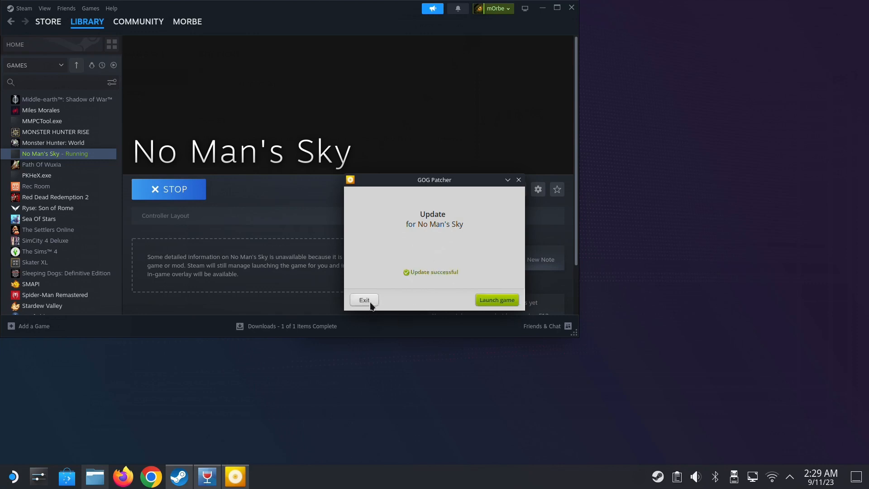
- Exit the patcher, then set Target to Binaries/NMS.exe and Start In to the Binaries folder
click(365, 300)
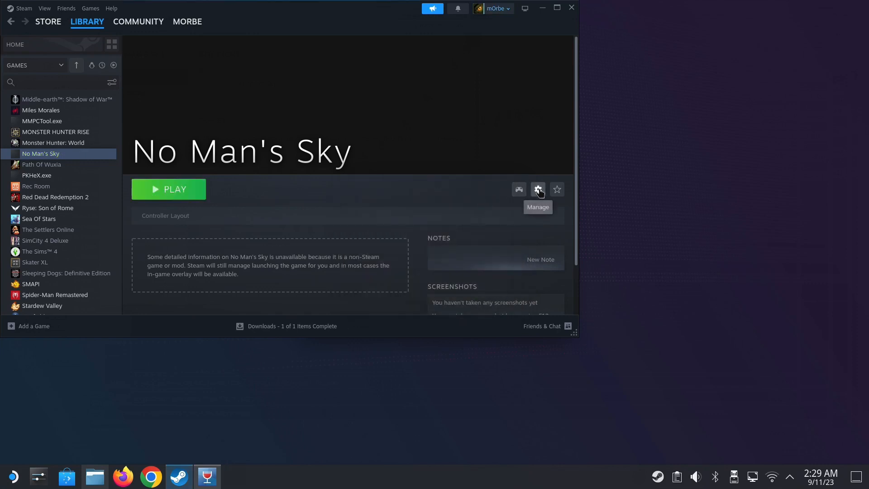
mouse_move(506, 257)
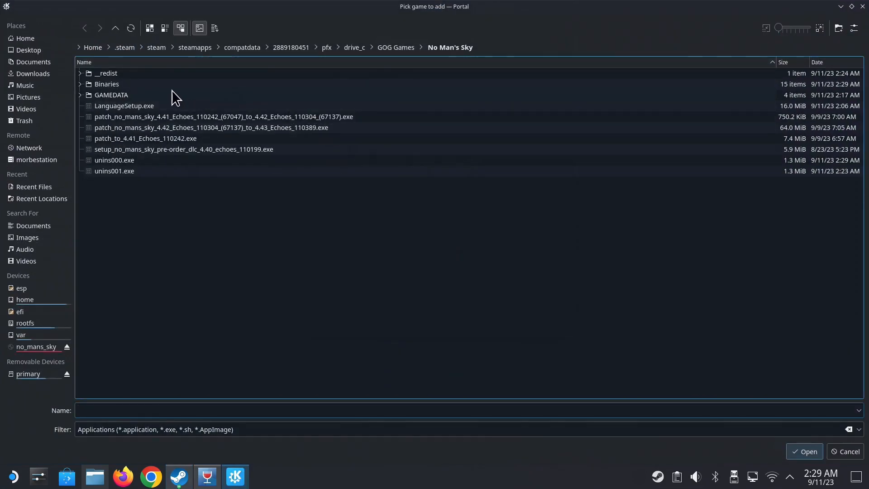
double_click(107, 83)
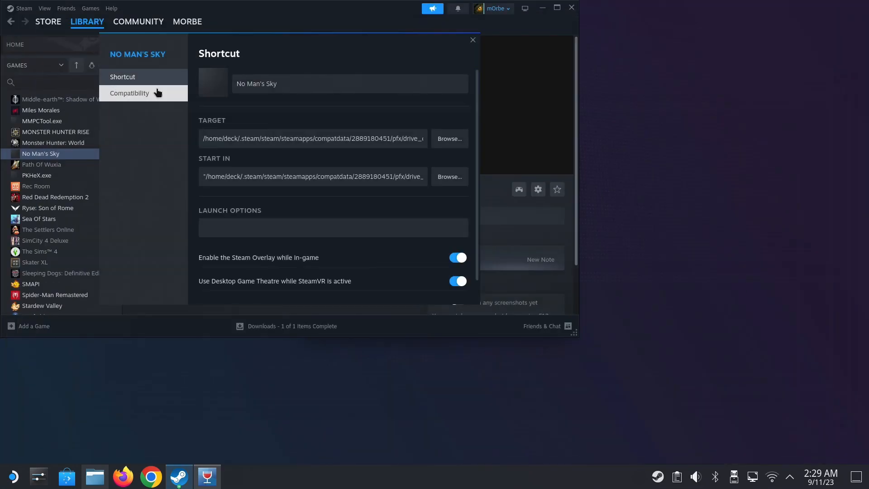
click(312, 138)
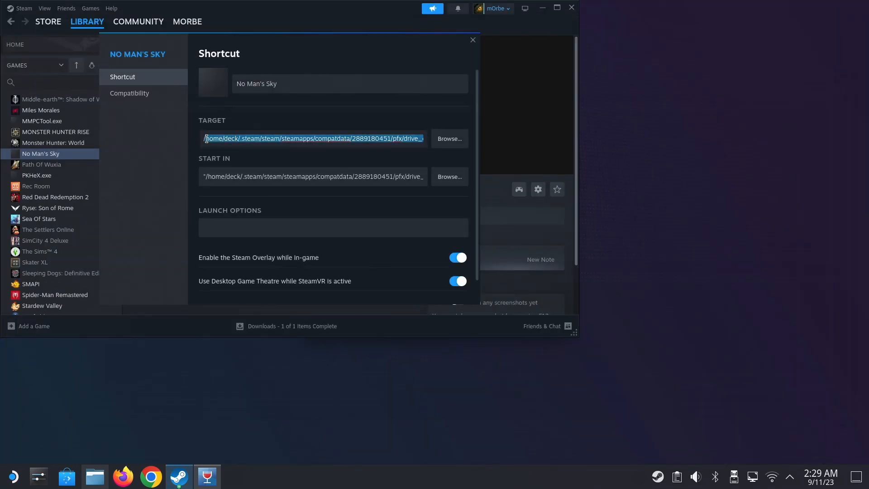
click(236, 137)
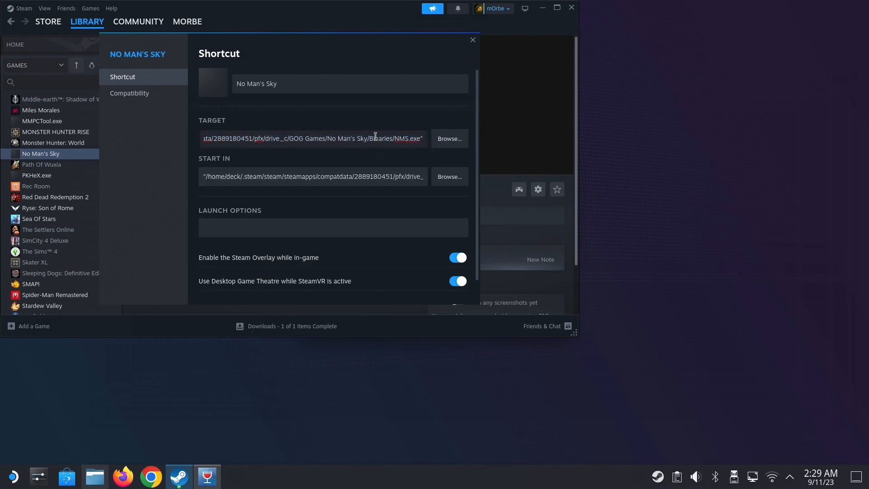
double_click(380, 138)
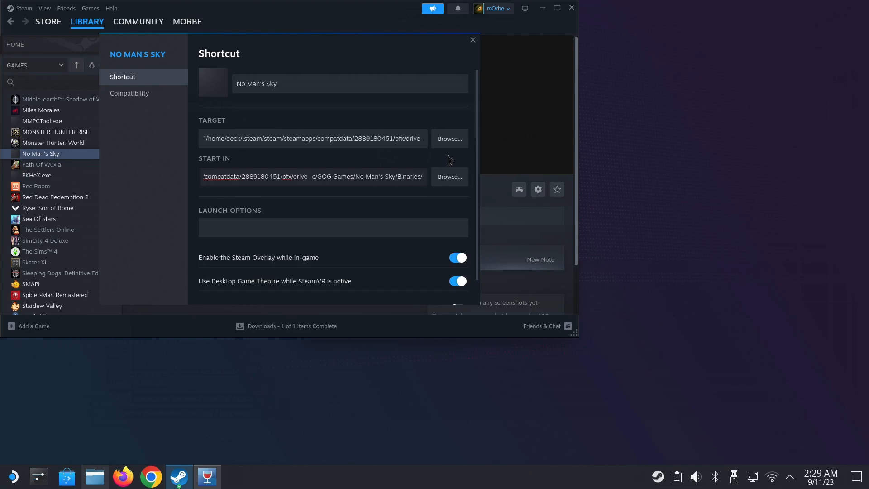
click(400, 177)
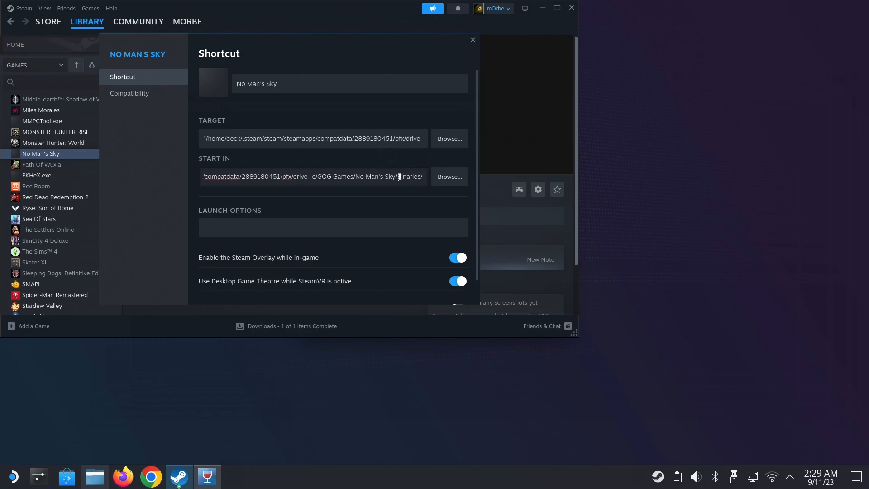
triple_click(313, 176)
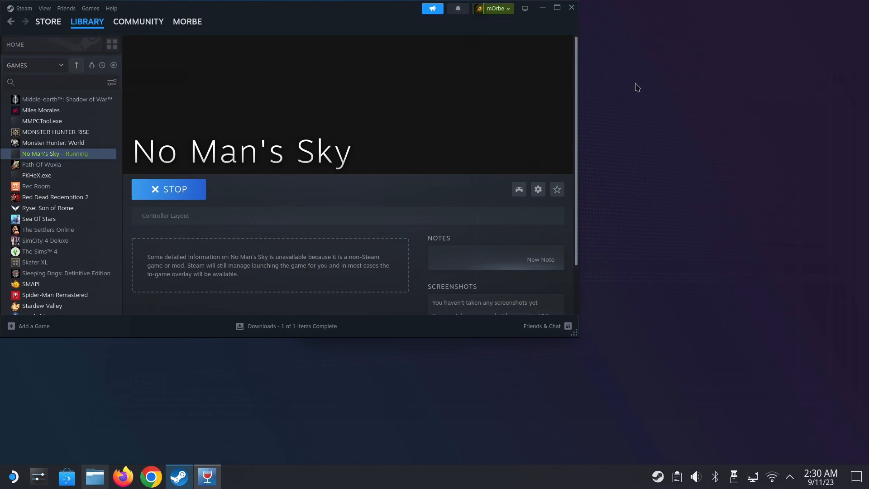
mouse_move(671, 184)
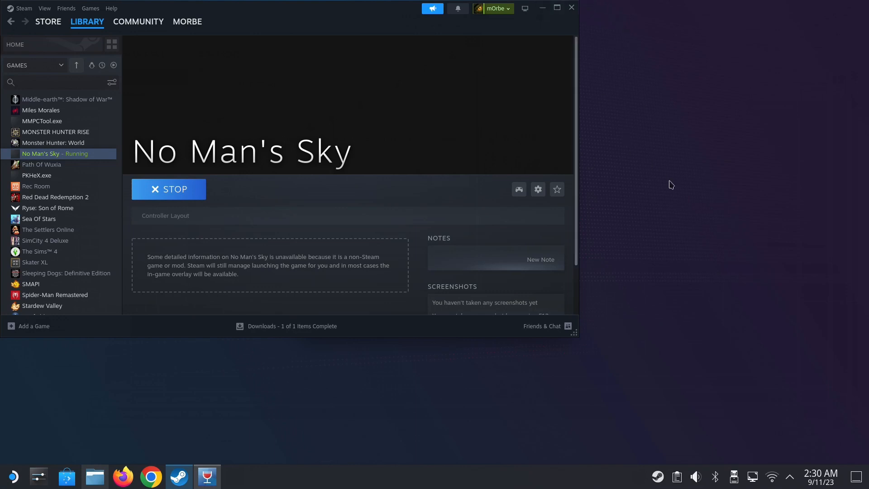